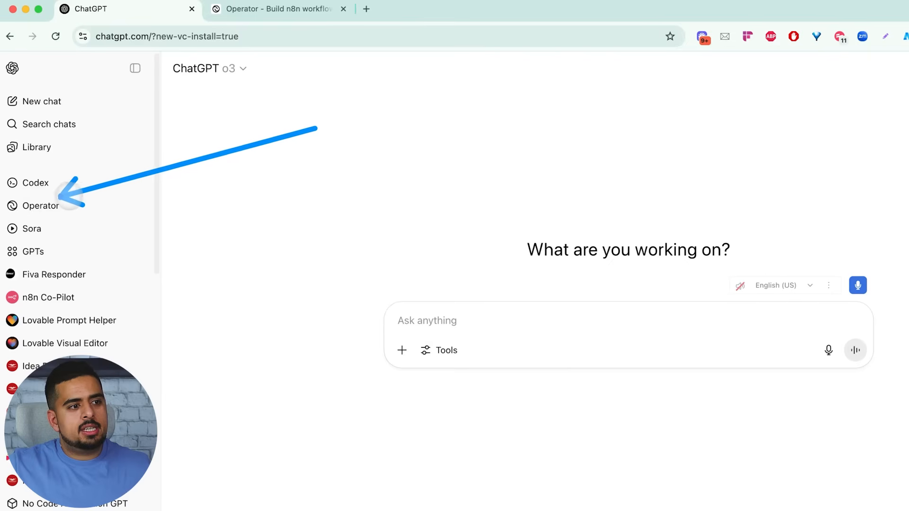
mouse_move(52, 228)
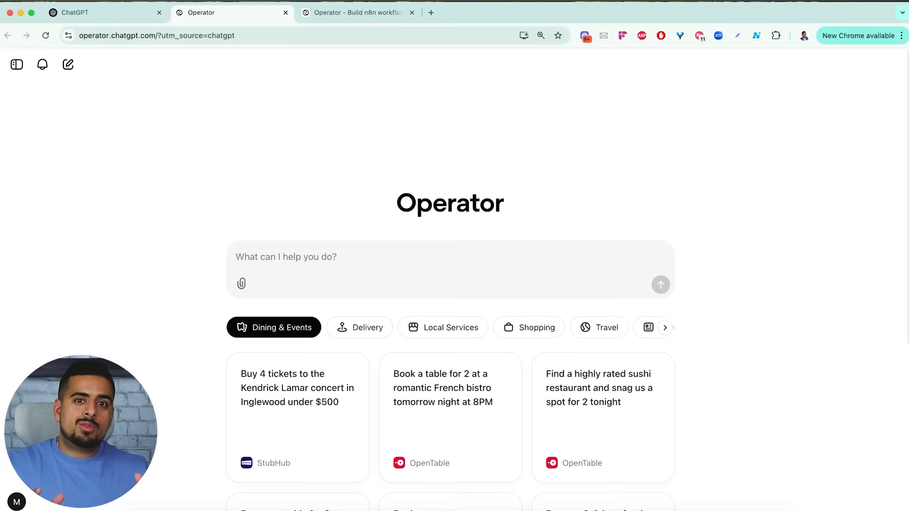
Play the Operator session recording that shows a new, empty n8n workflow editor
click(357, 12)
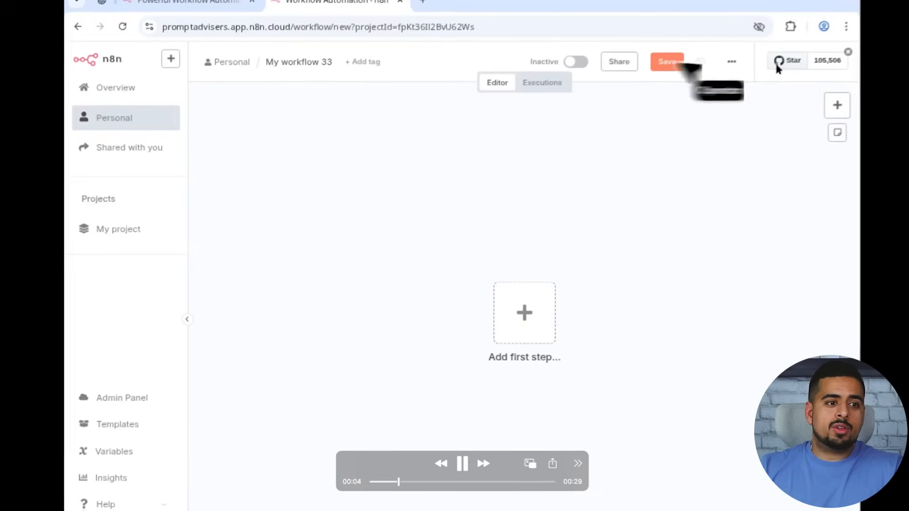
Name the workflow Gmail Paid Consultation Checker and add Schedule Trigger plus Gmail 'Get many messages'
click(524, 312)
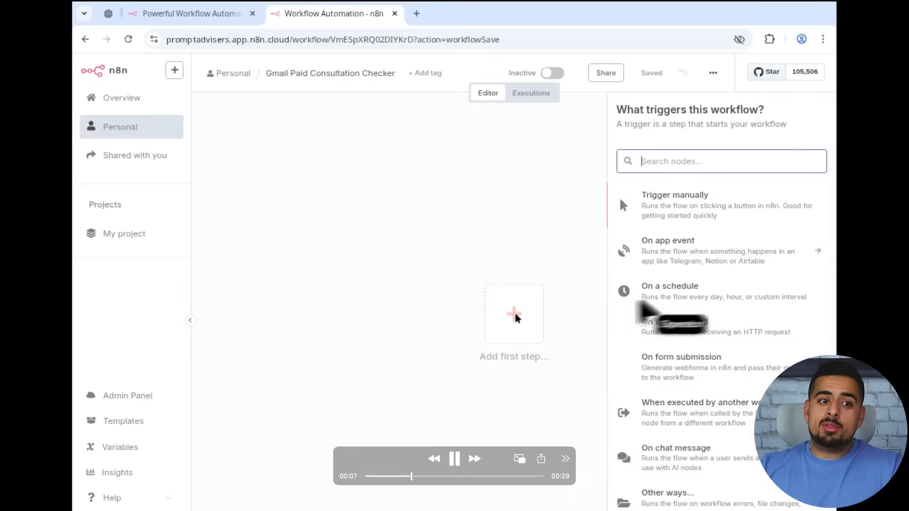
click(669, 286)
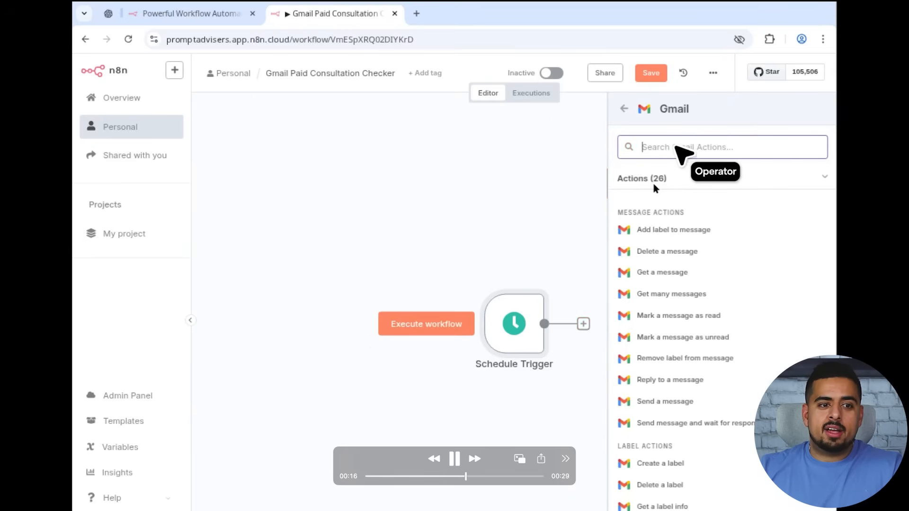
mouse_move(672, 302)
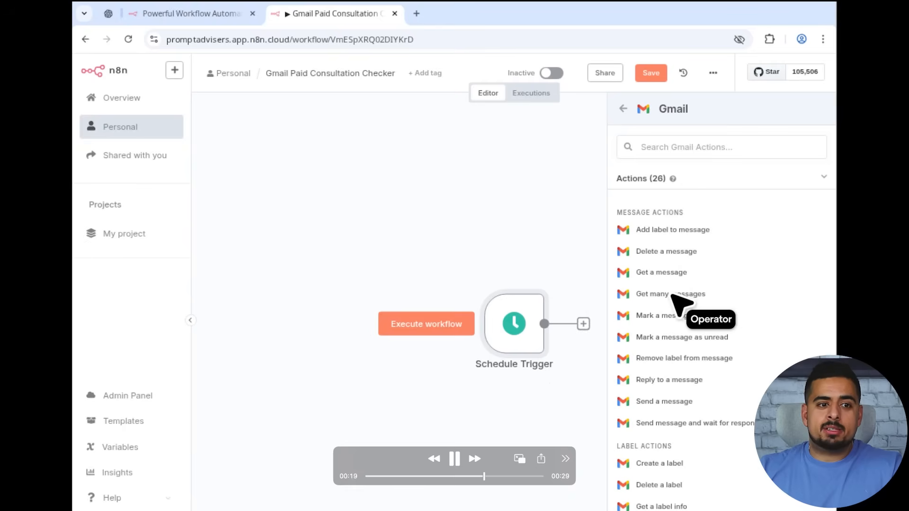
click(670, 294)
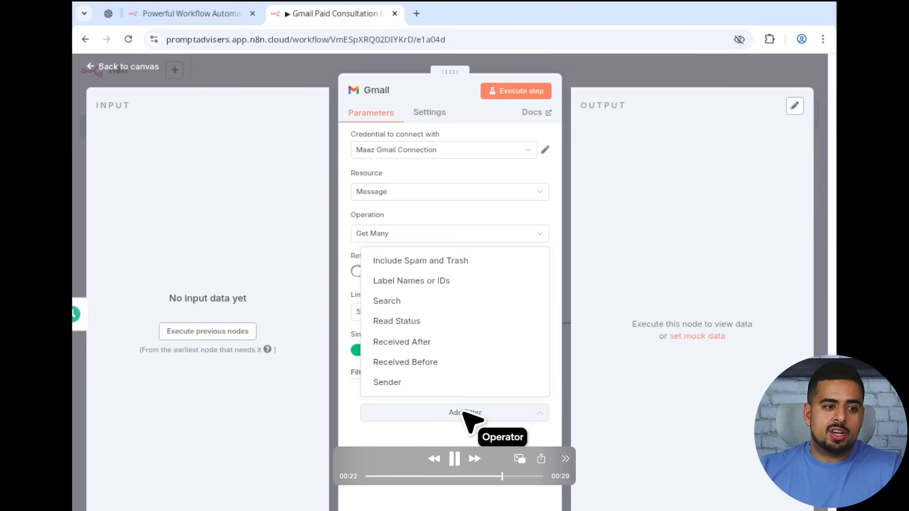
click(387, 301)
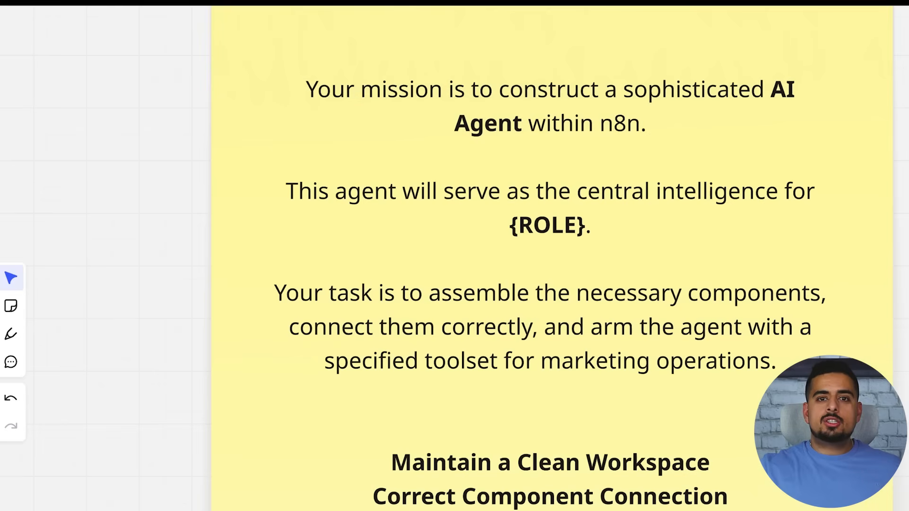
drag(65, 111, 271, 97)
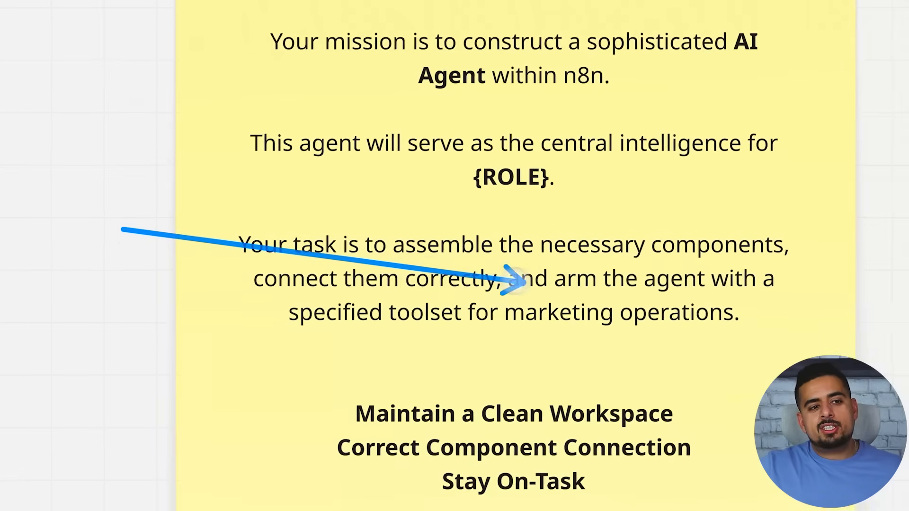
scroll(down, 3)
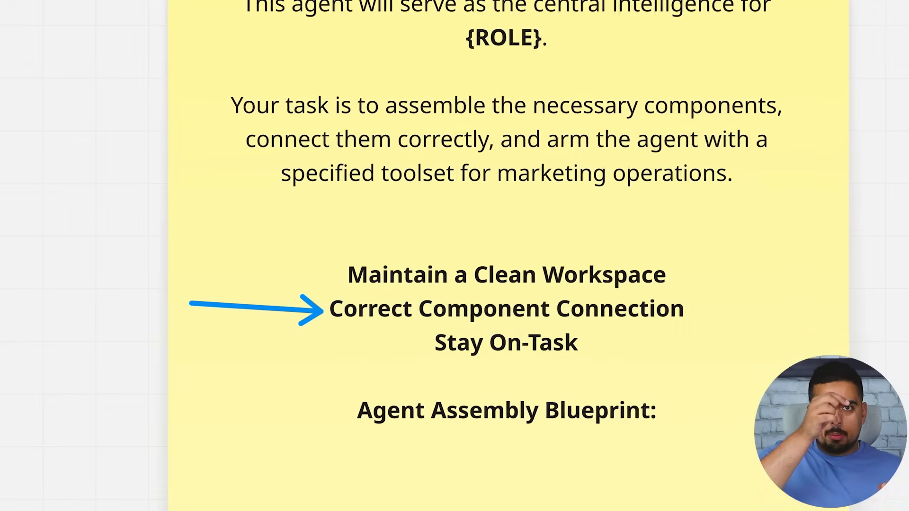
scroll(up, 3)
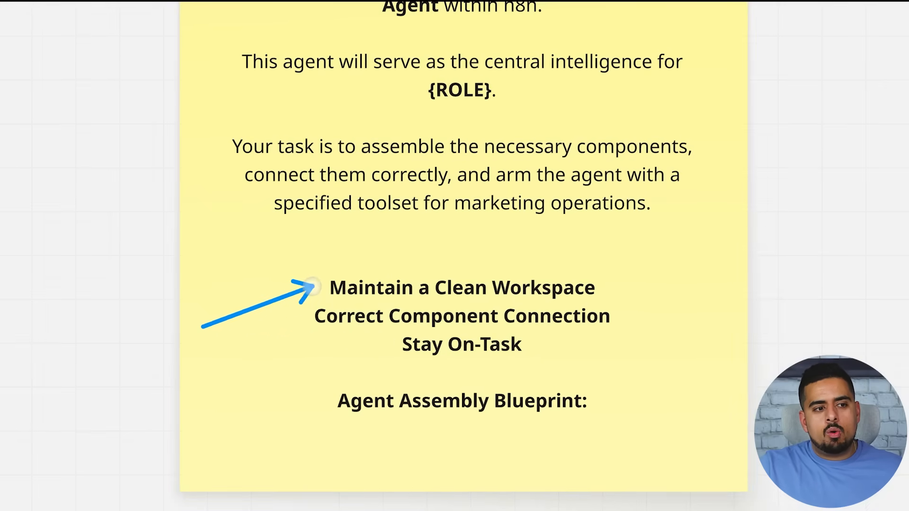
scroll(down, 3)
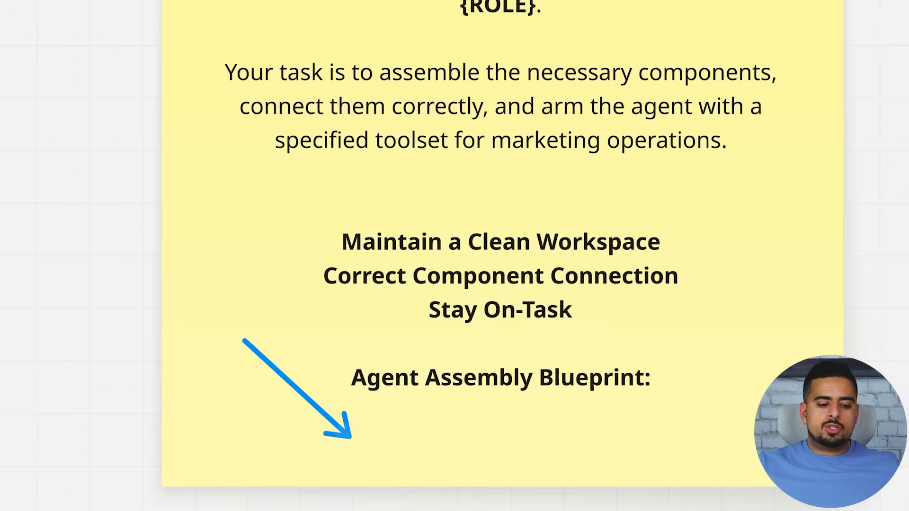
scroll(up, 3)
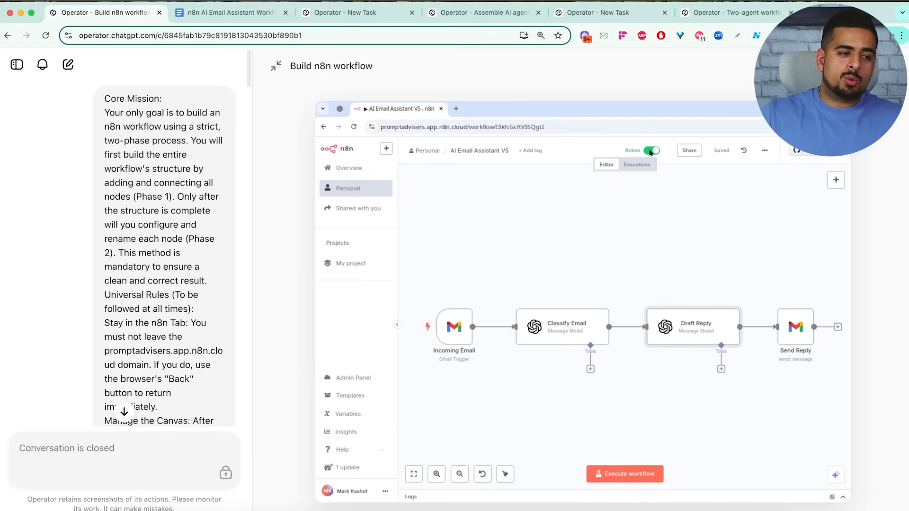
scroll(down, 3)
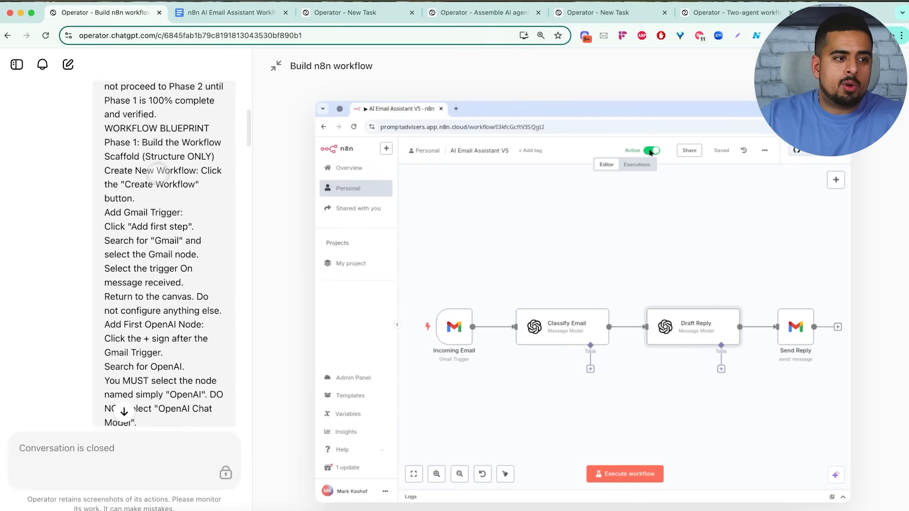
scroll(down, 3)
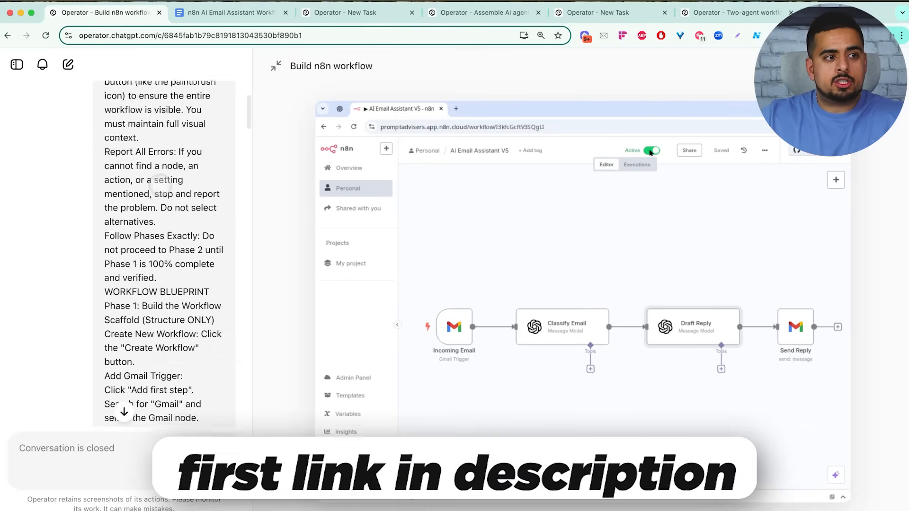
scroll(up, 3)
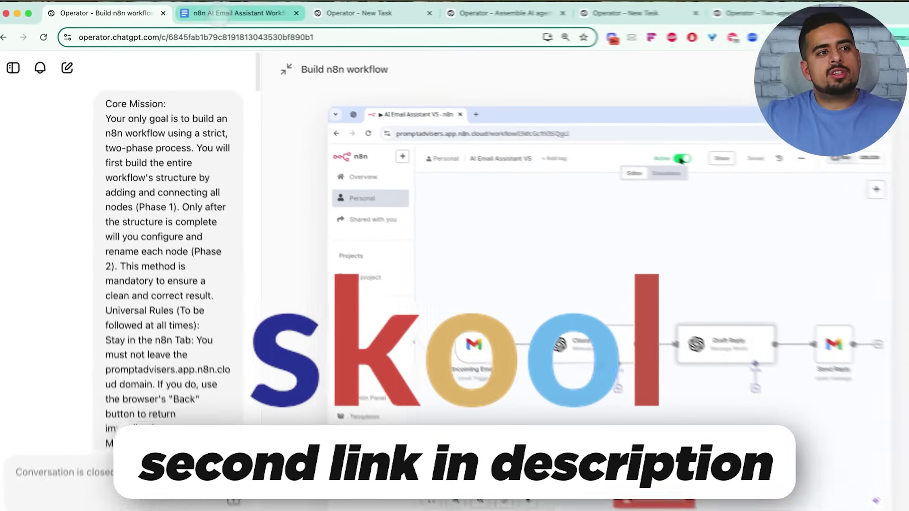
Switch to the n8n AI Email Assistant Workflow Builder document and scroll to Universal Rules
click(259, 14)
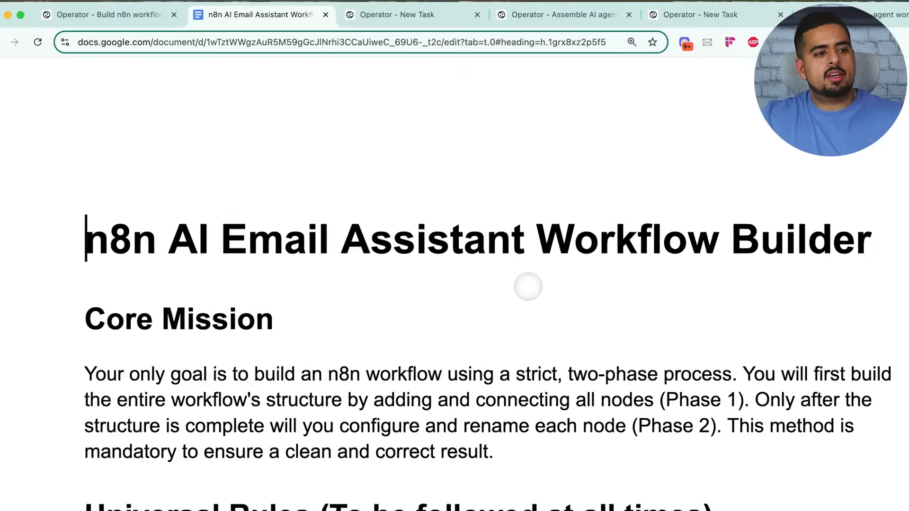
scroll(down, 3)
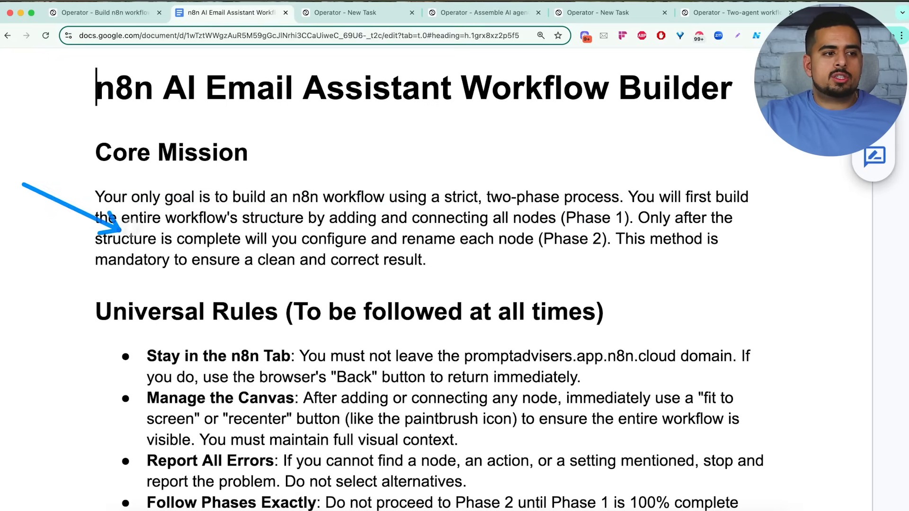
mouse_move(310, 240)
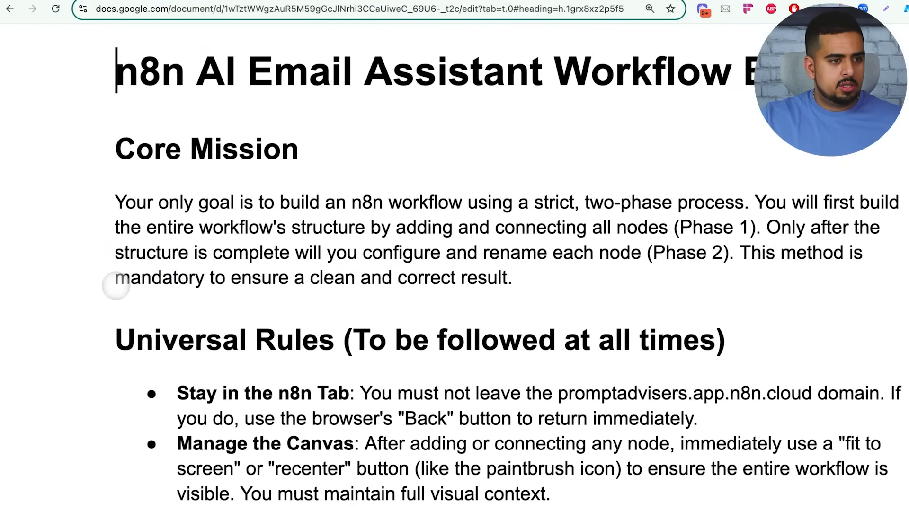
scroll(down, 3)
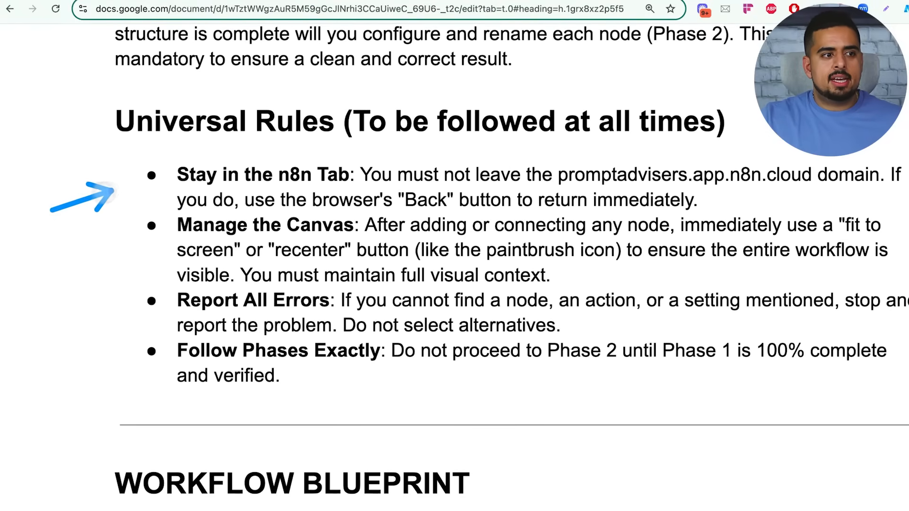
mouse_move(131, 225)
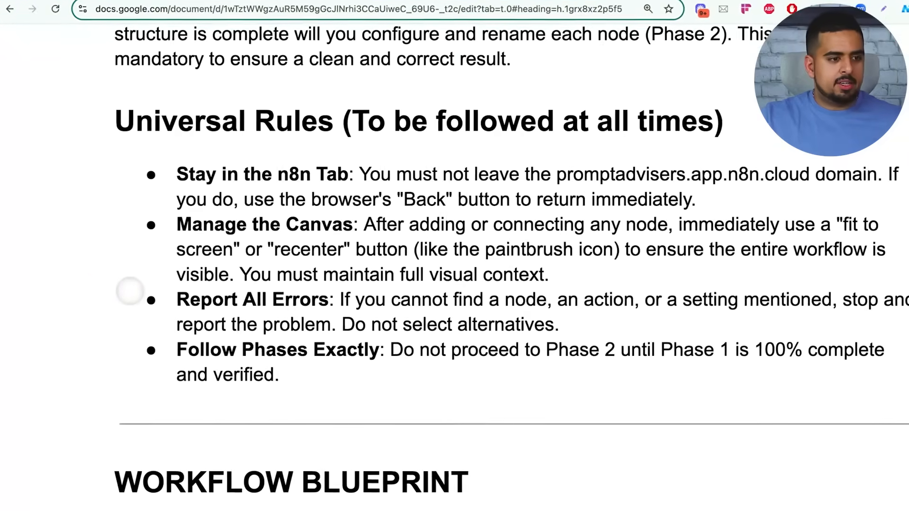
scroll(down, 3)
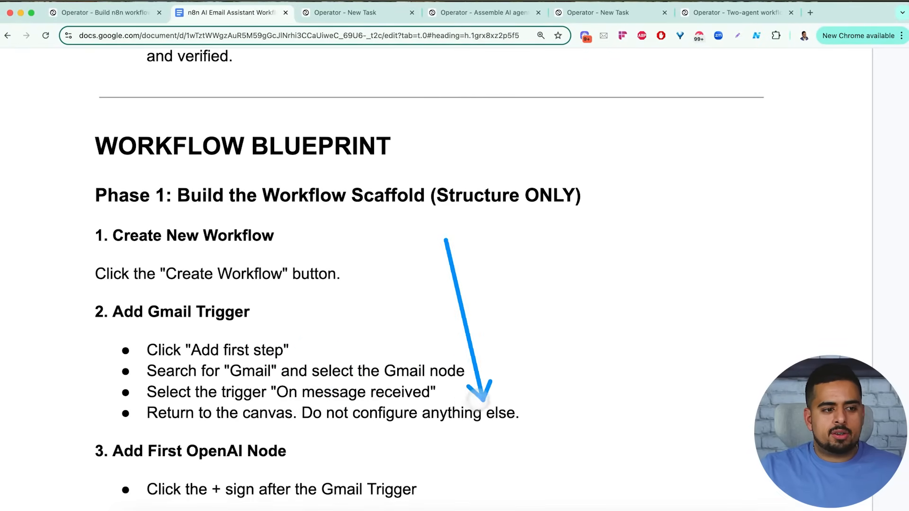
scroll(down, 3)
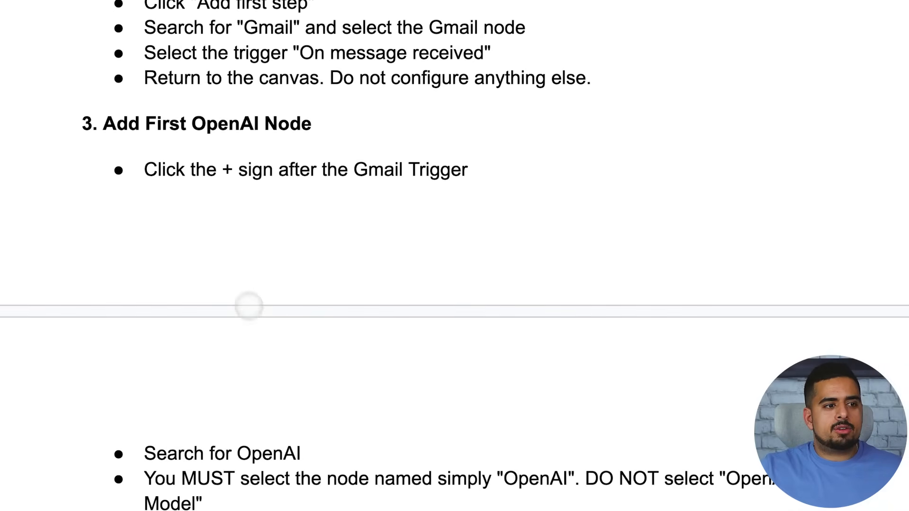
scroll(down, 3)
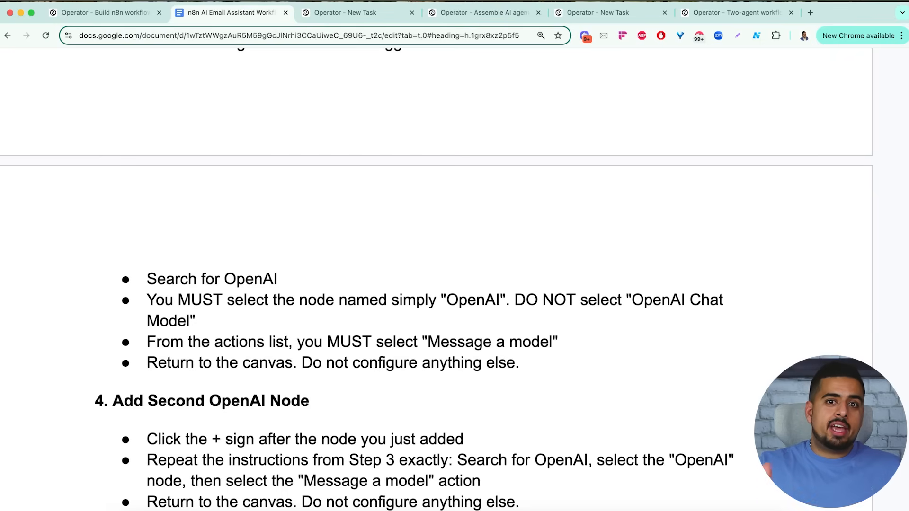
scroll(down, 3)
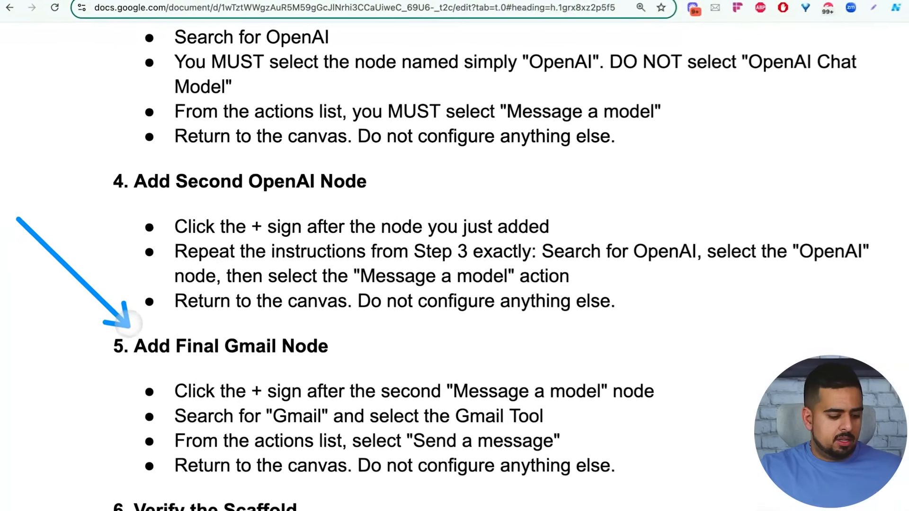
scroll(down, 3)
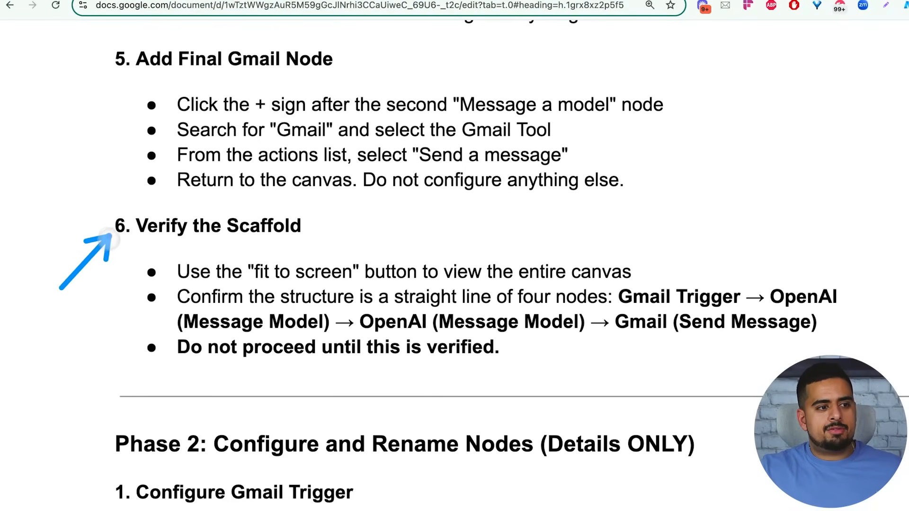
scroll(down, 3)
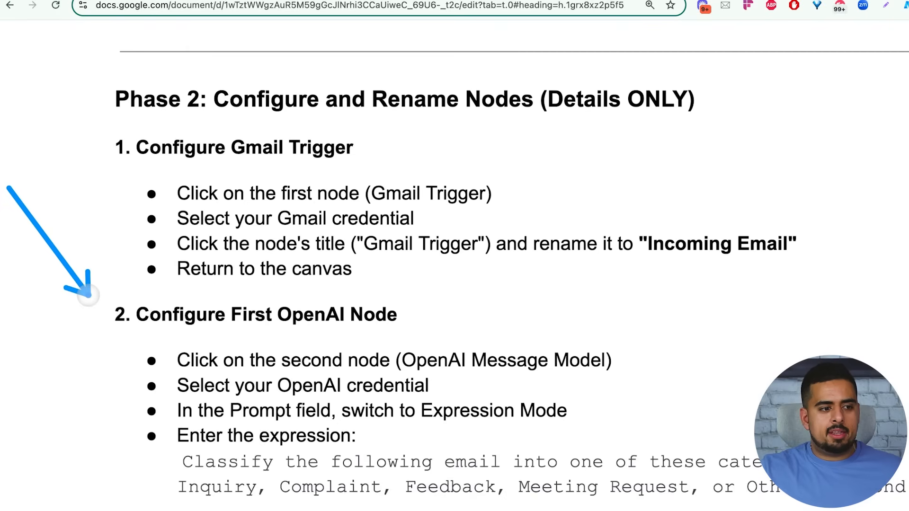
scroll(down, 3)
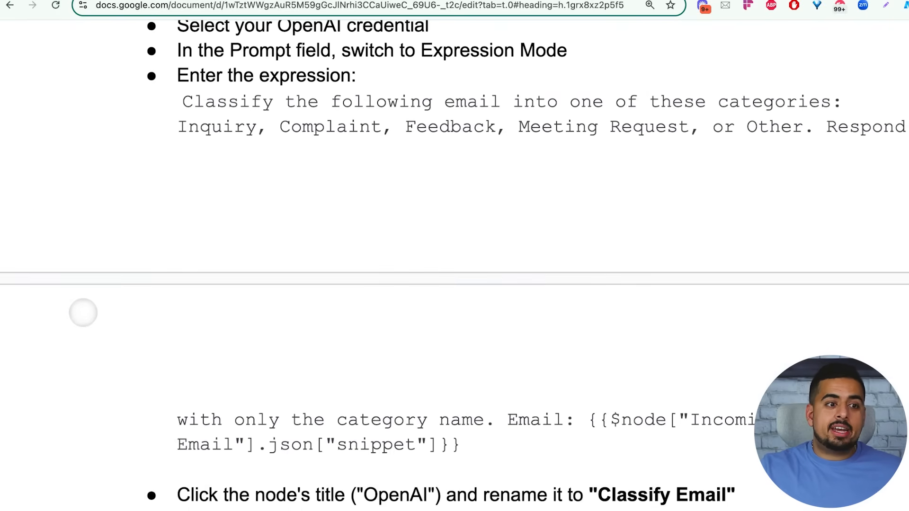
scroll(down, 3)
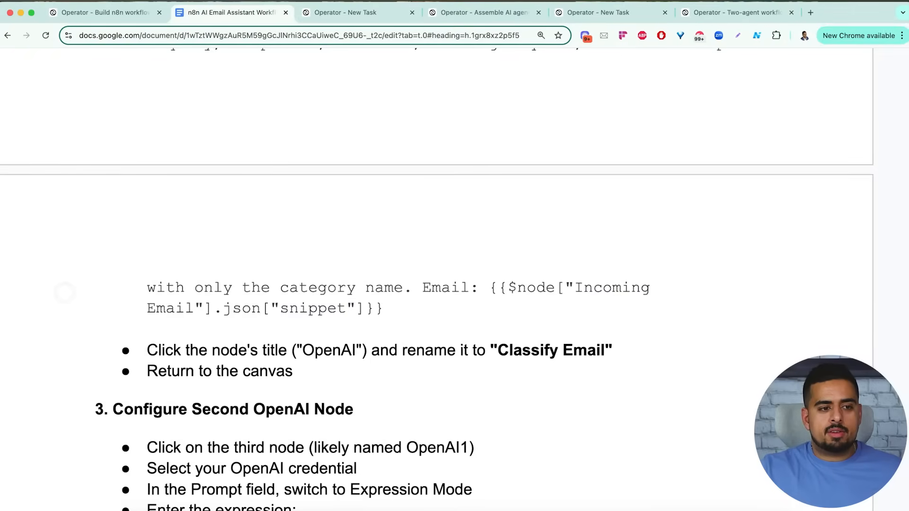
scroll(up, 3)
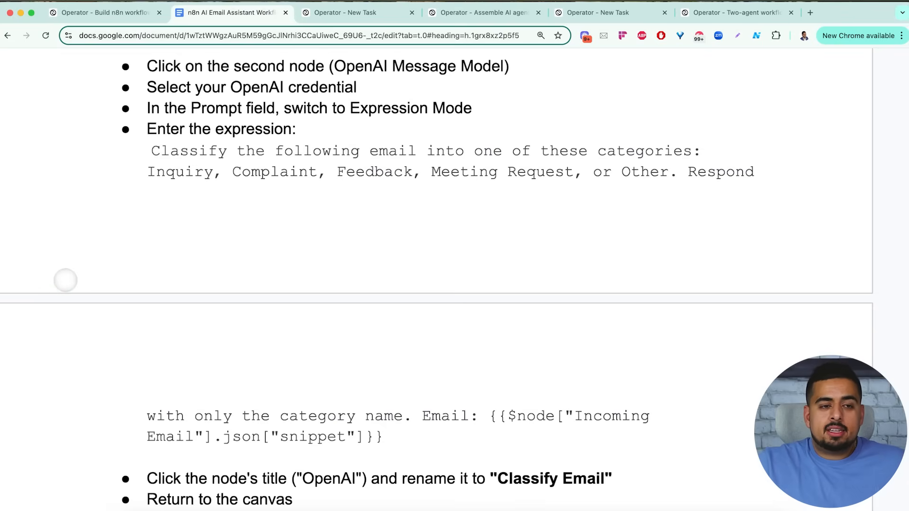
scroll(down, 3)
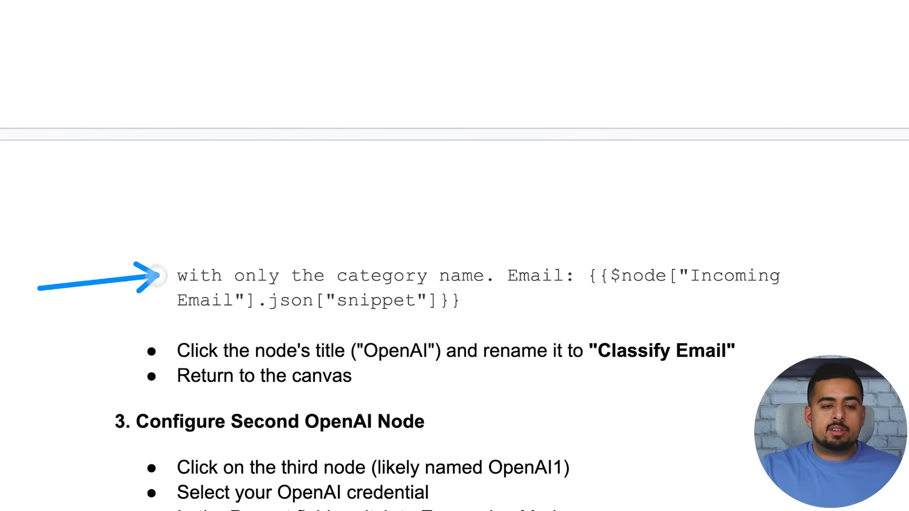
scroll(down, 3)
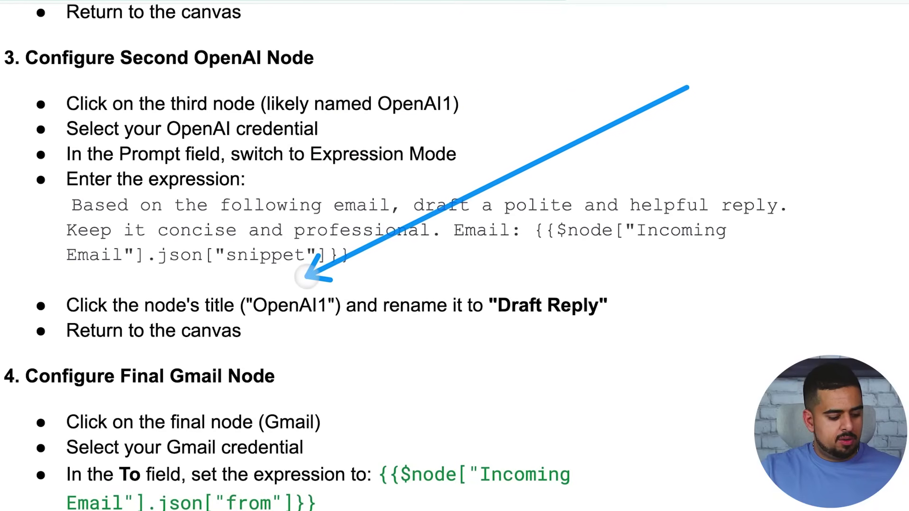
scroll(down, 3)
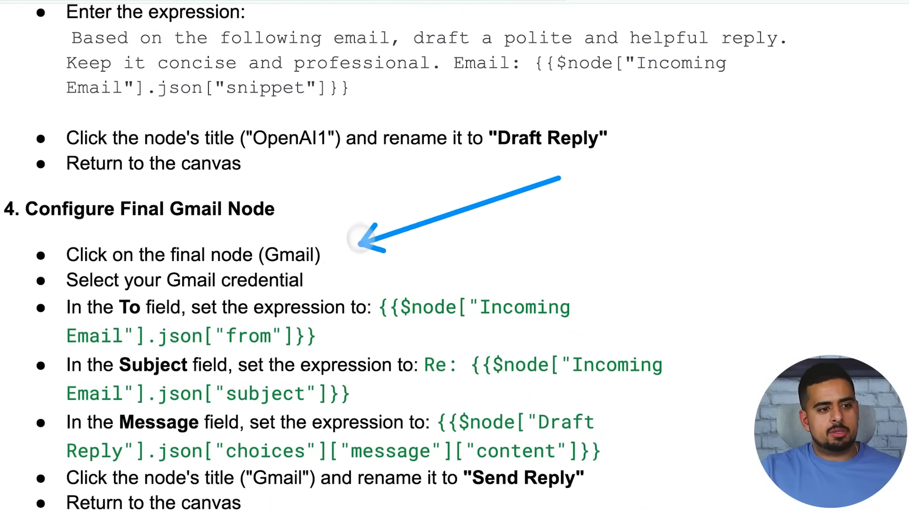
scroll(down, 3)
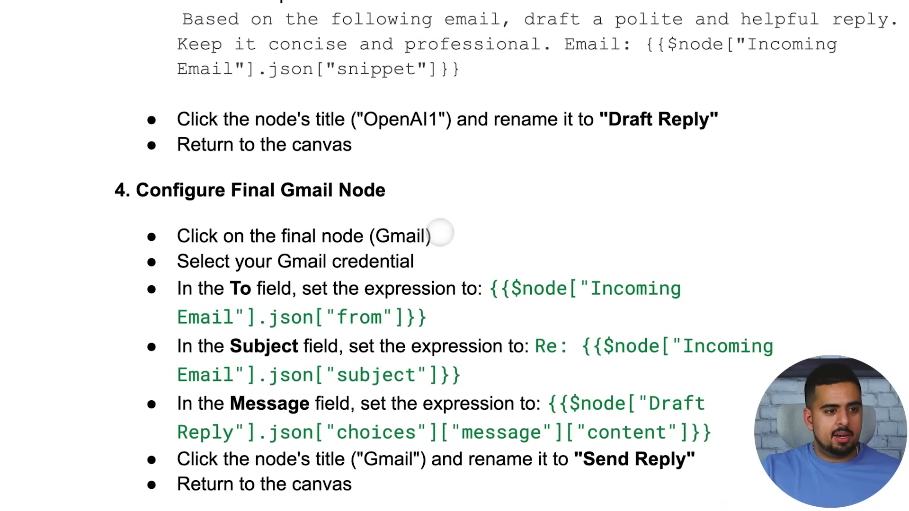
scroll(down, 3)
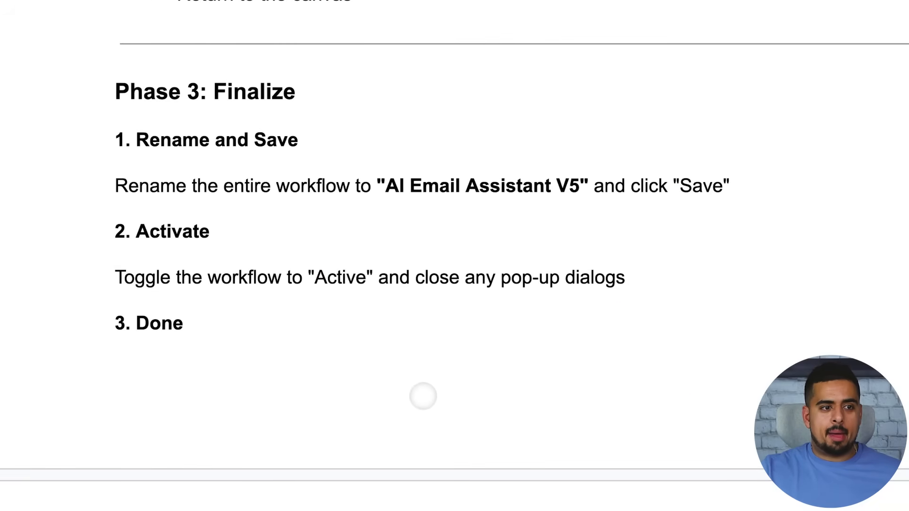
scroll(up, 3)
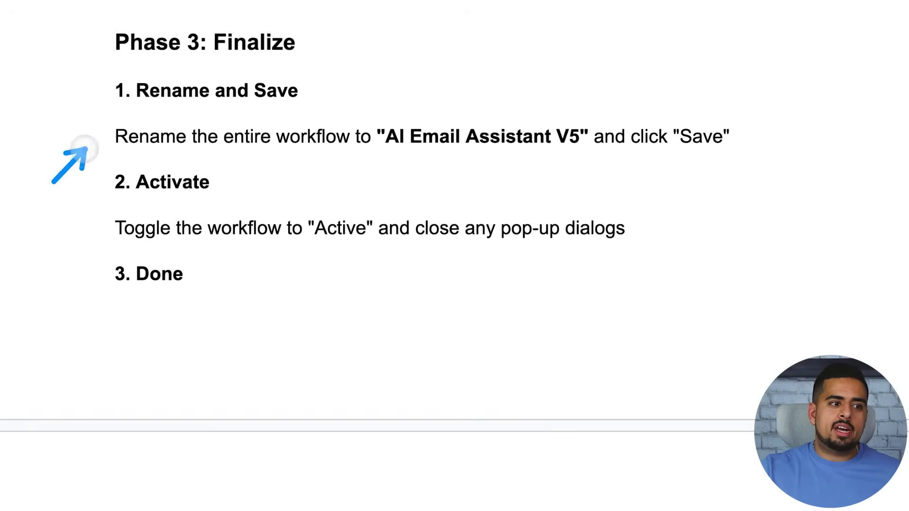
mouse_move(110, 209)
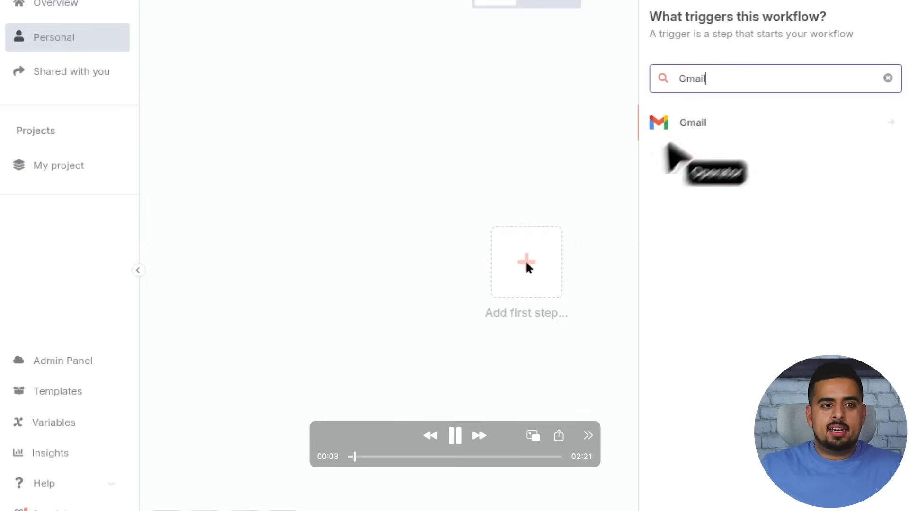
Add a Gmail Trigger followed by OpenAI 'Message a model' nodes and a Gmail node
click(692, 122)
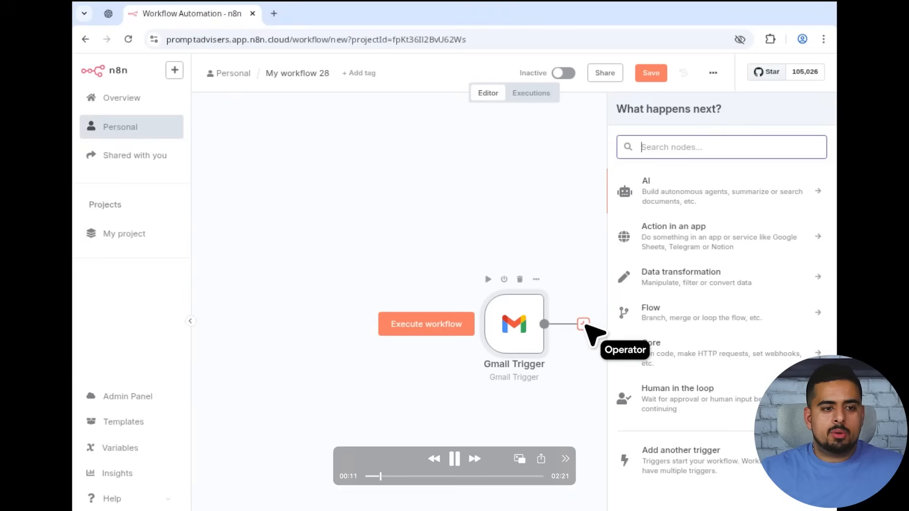
click(646, 181)
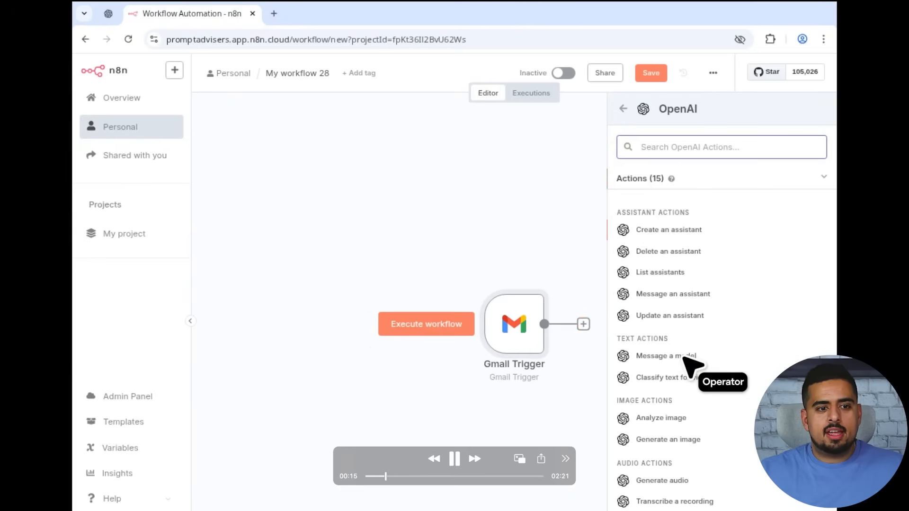
click(666, 356)
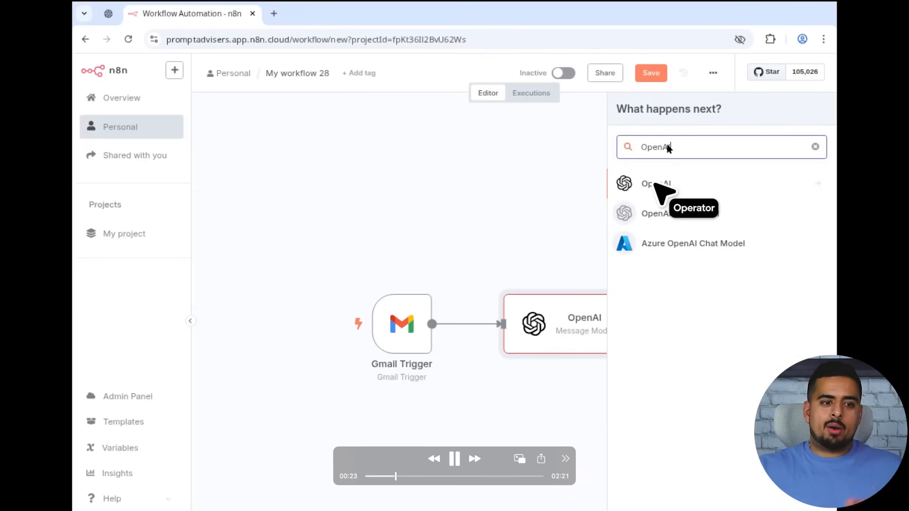
click(655, 183)
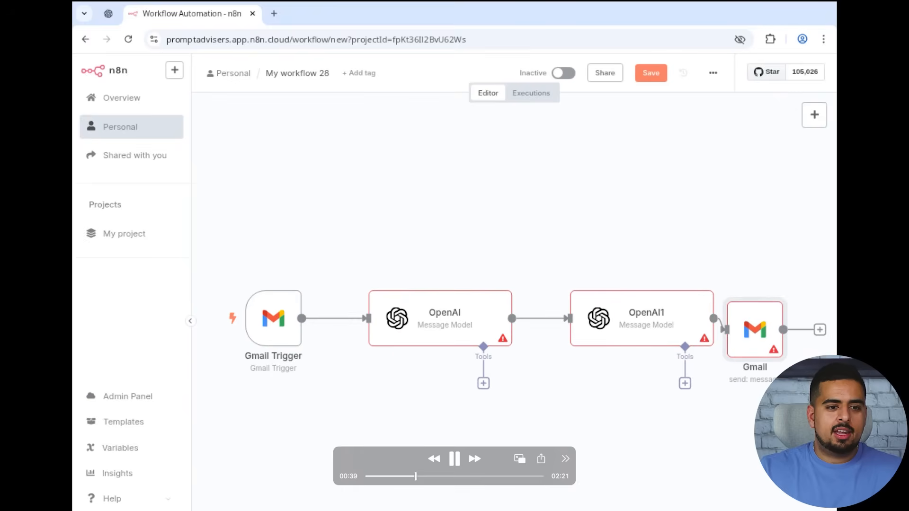
Rename the nodes Incoming Email, Classify Email and Draft Reply
double_click(273, 318)
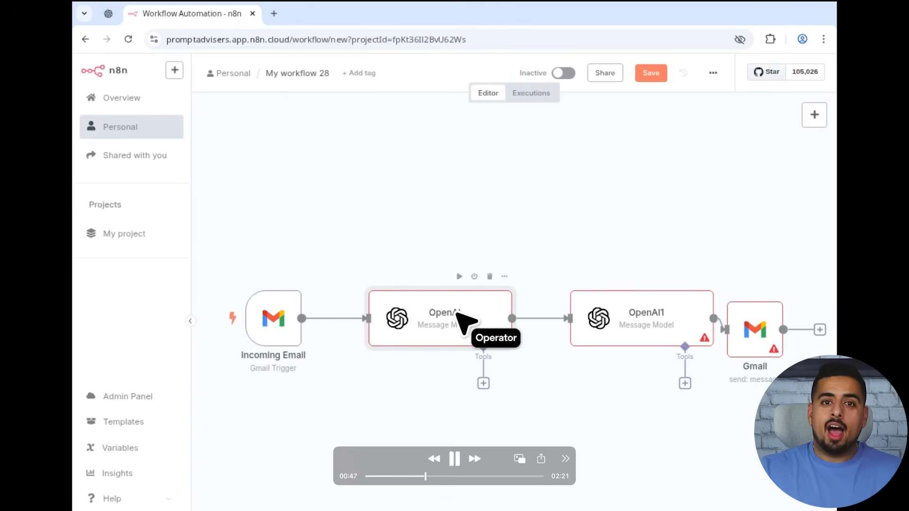
double_click(440, 319)
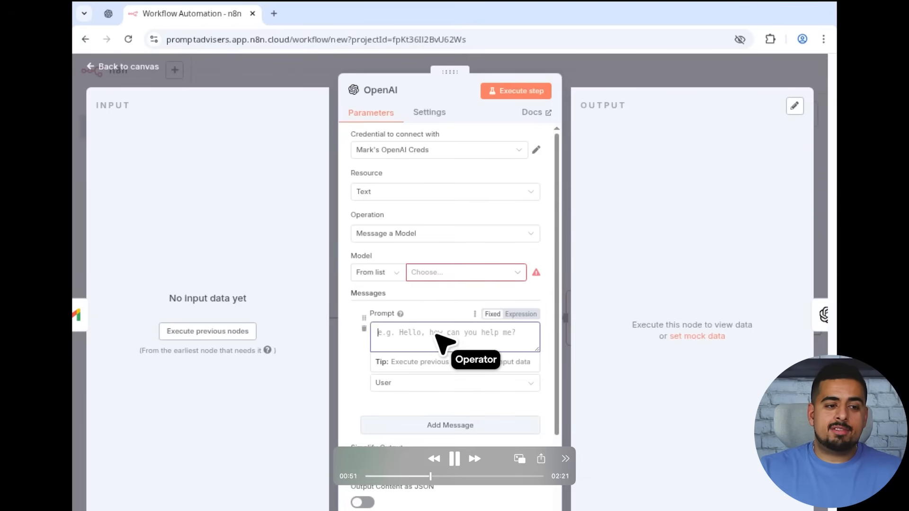
click(404, 90)
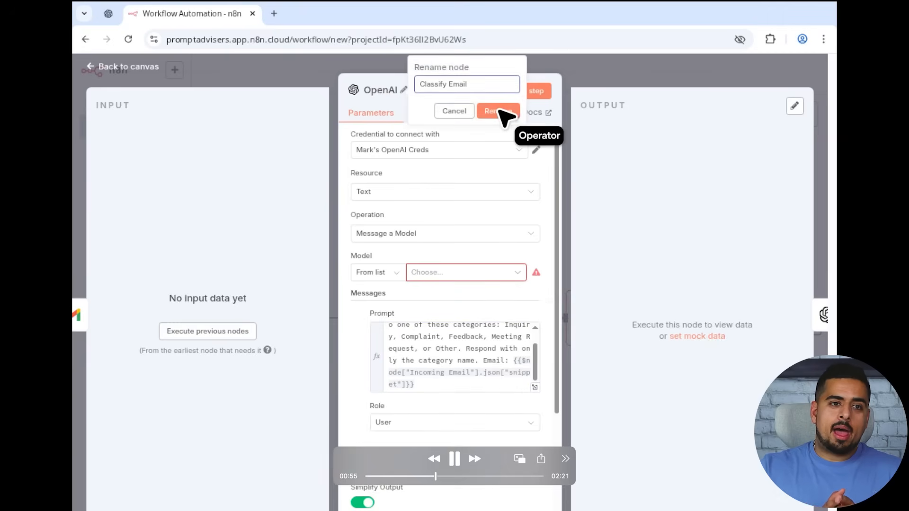
click(496, 110)
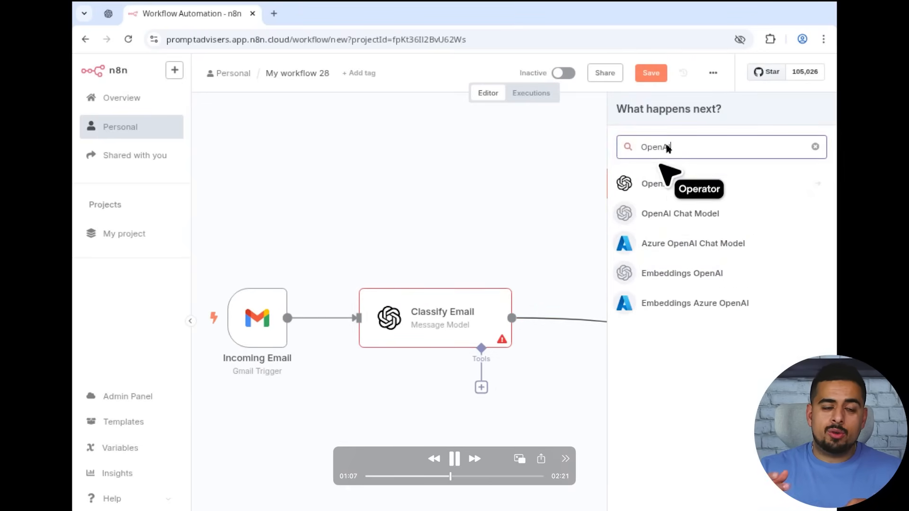
click(654, 183)
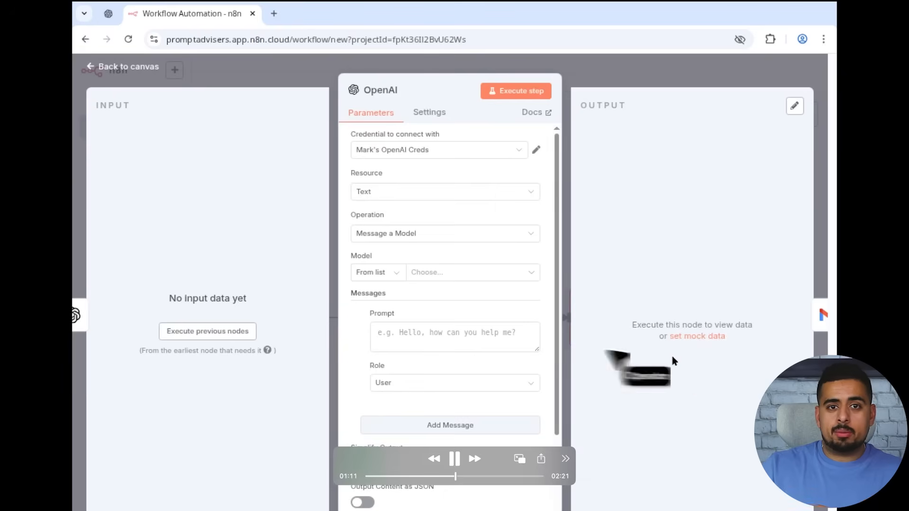
click(405, 90)
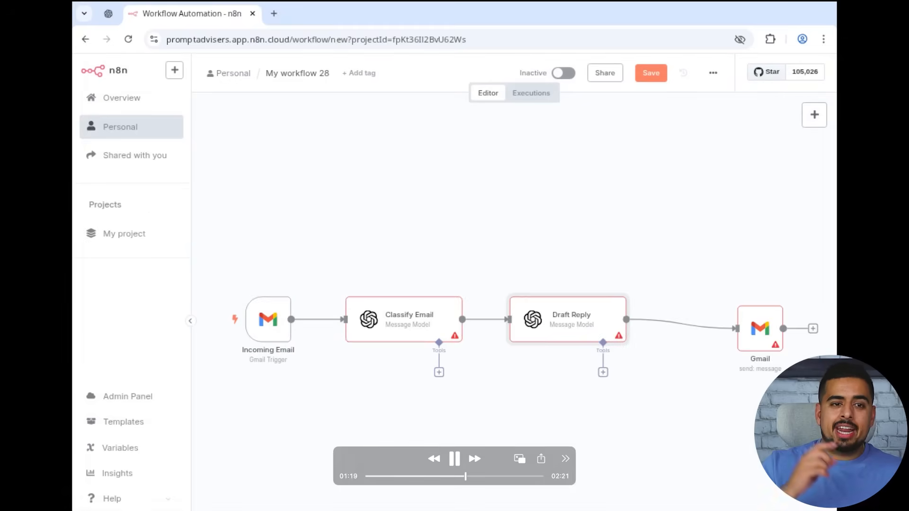
Make the Gmail node 'Send a message' with To set by expression from Incoming Email
click(814, 114)
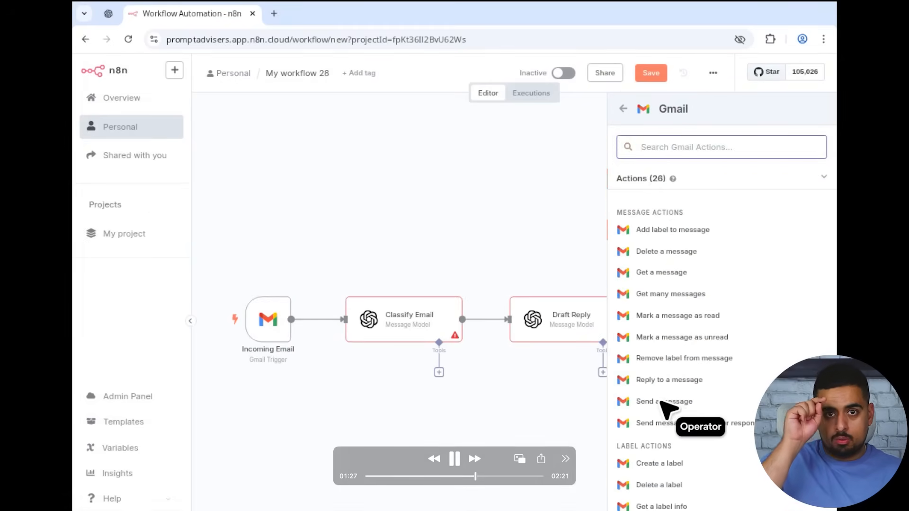
click(664, 401)
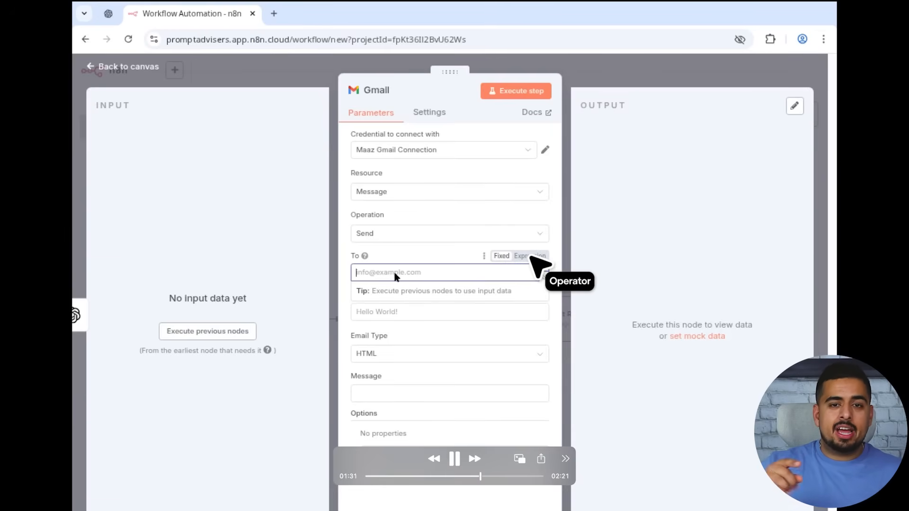
click(529, 256)
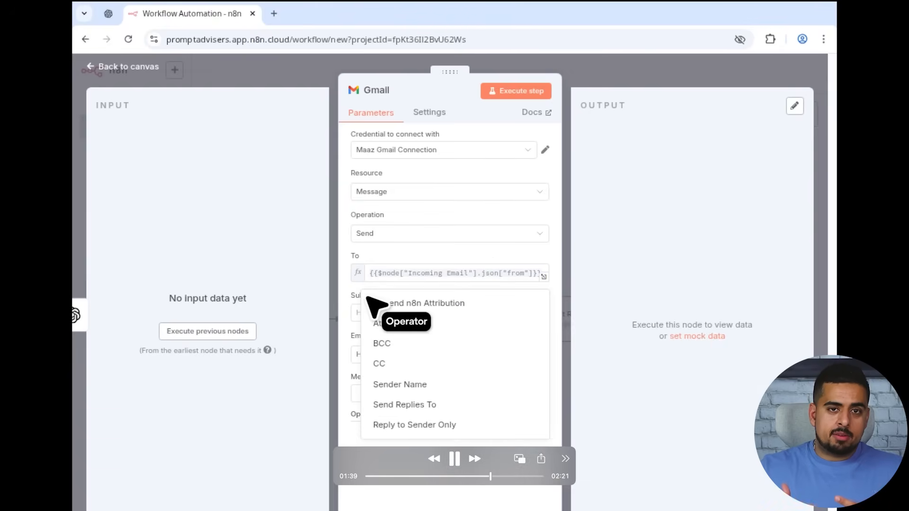
click(449, 313)
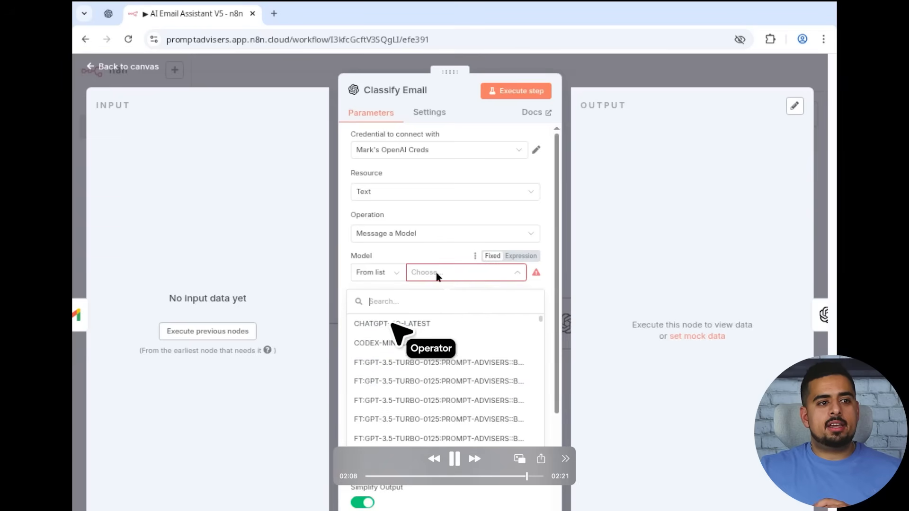
Pick Classify Email's model, set Draft Reply to CHATGPT-4O-LATEST, and activate AI Email Assistant V5
click(122, 66)
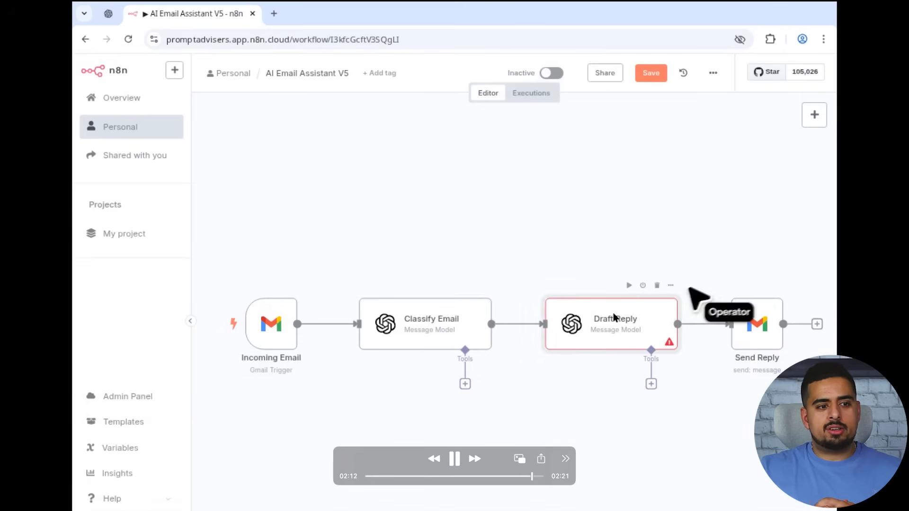
double_click(610, 324)
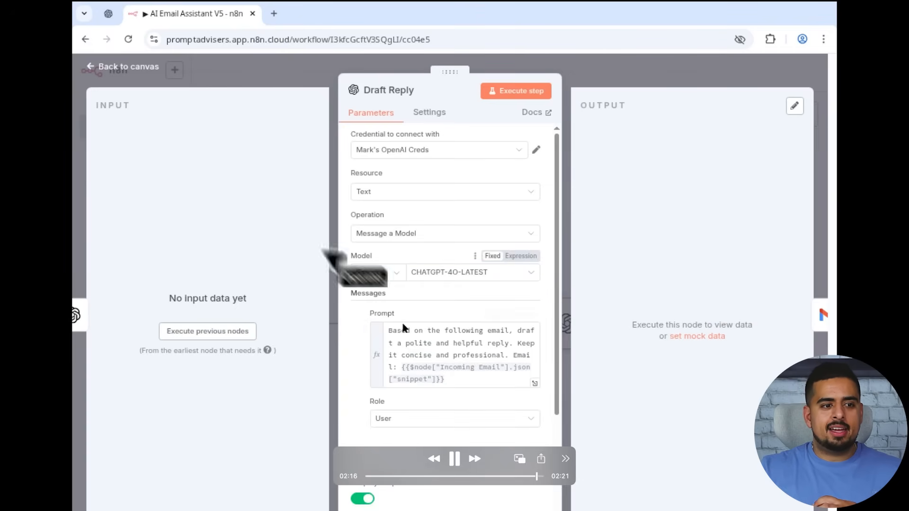
click(122, 66)
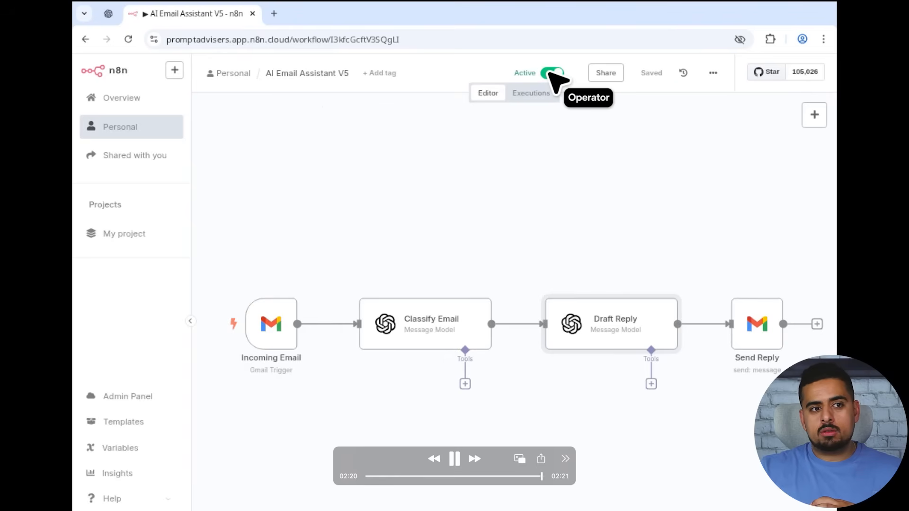
click(454, 460)
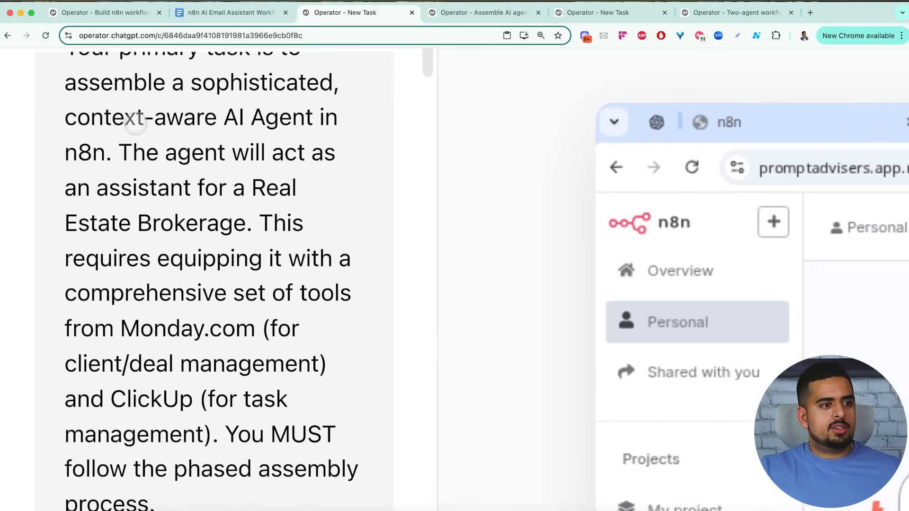
Scroll through the real-estate brokerage agent prompt covering Monday.com and ClickUp tools
scroll(up, 3)
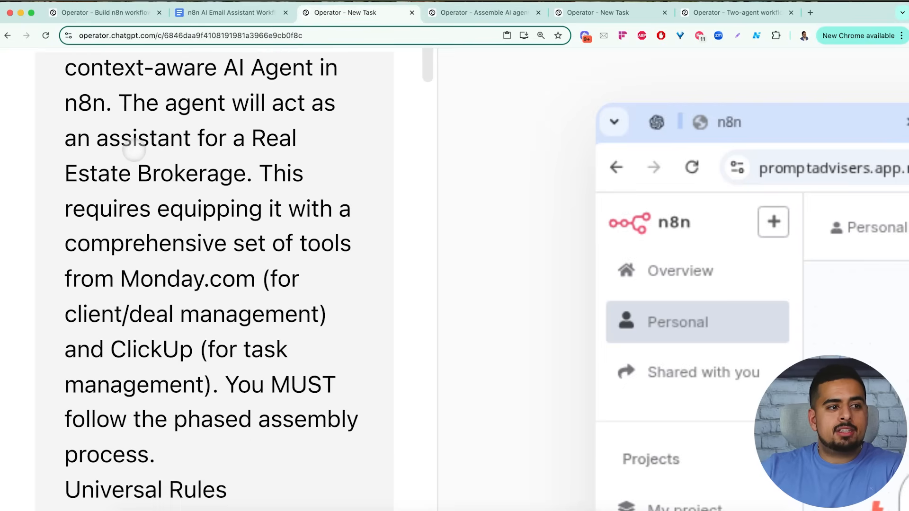
scroll(down, 3)
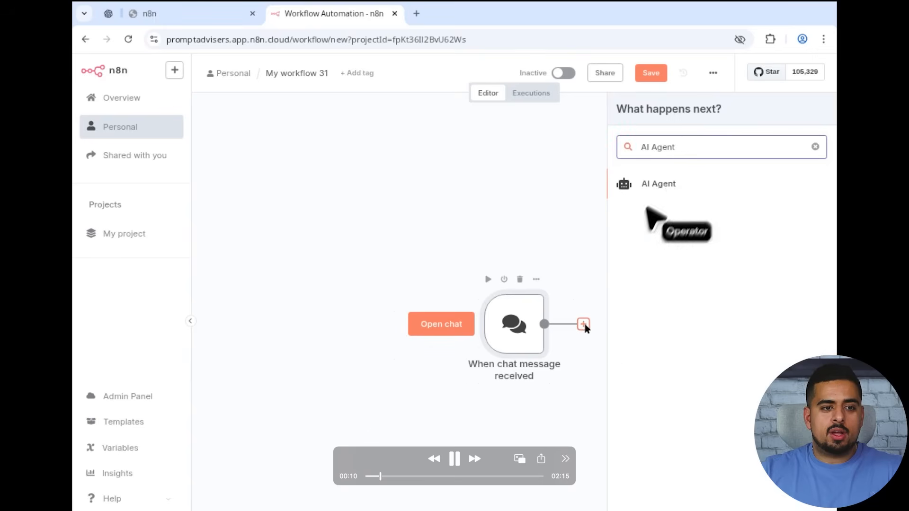
Add an AI Agent after the chat trigger and attach two Monday.com tools
click(658, 184)
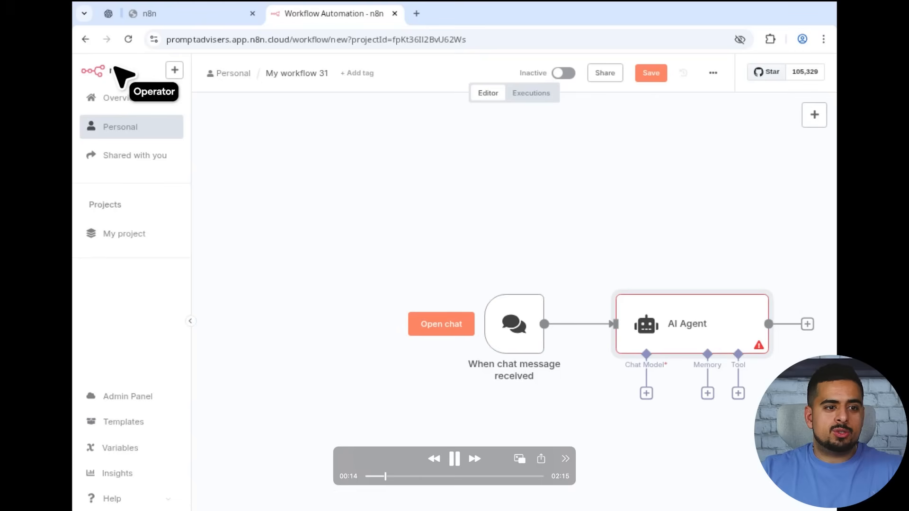
click(646, 392)
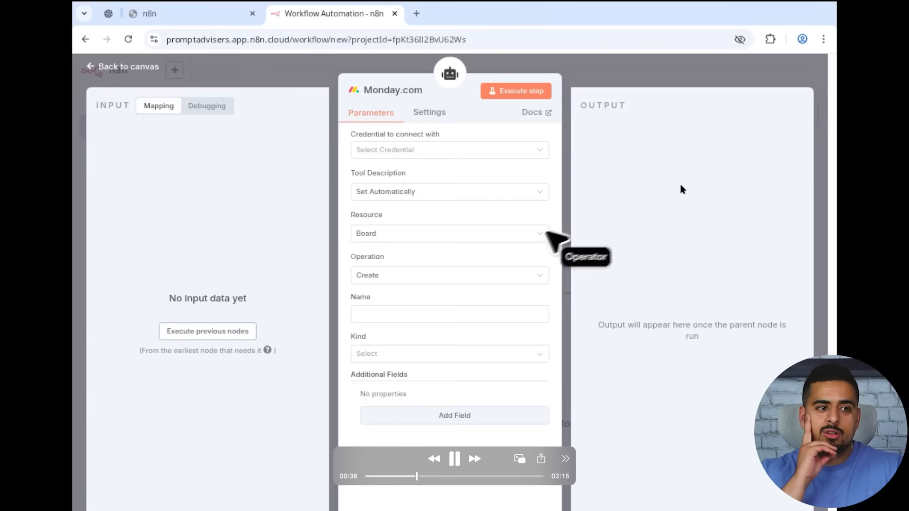
click(122, 66)
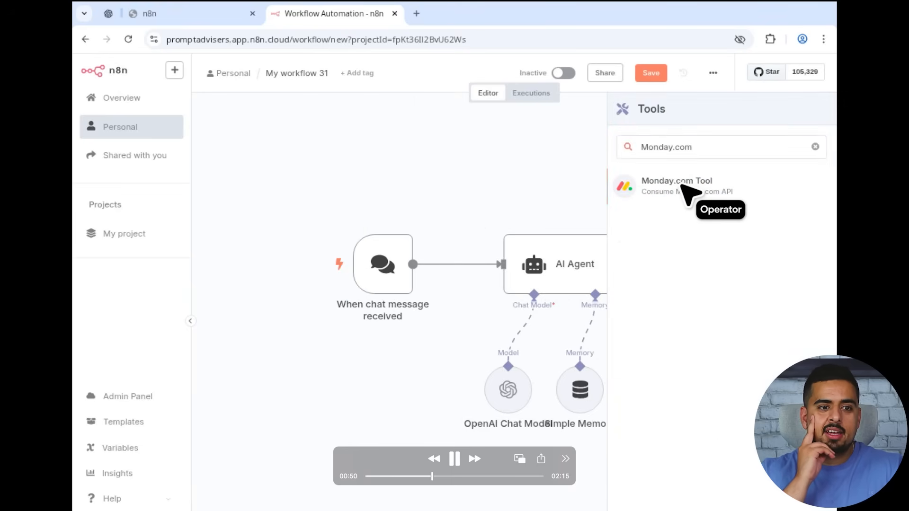
click(676, 186)
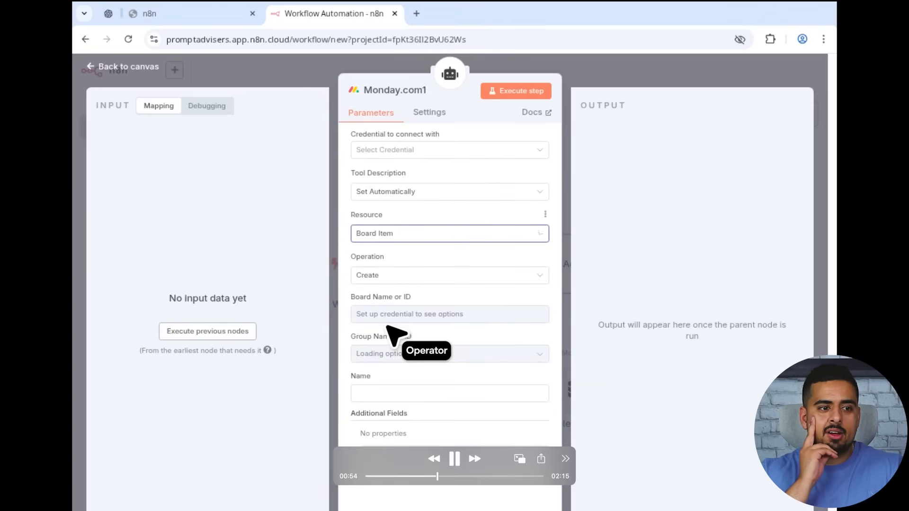
click(449, 275)
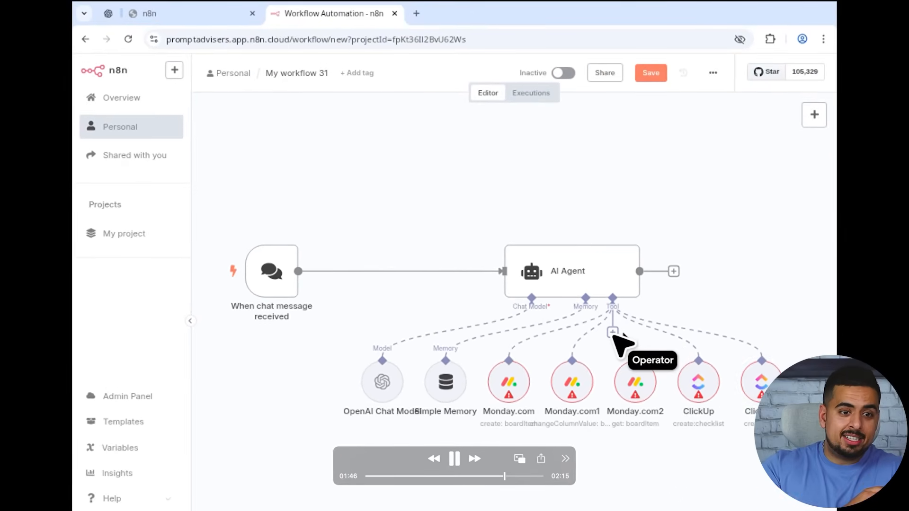
Attach a ClickUp tool to the agent and choose its resource
click(612, 333)
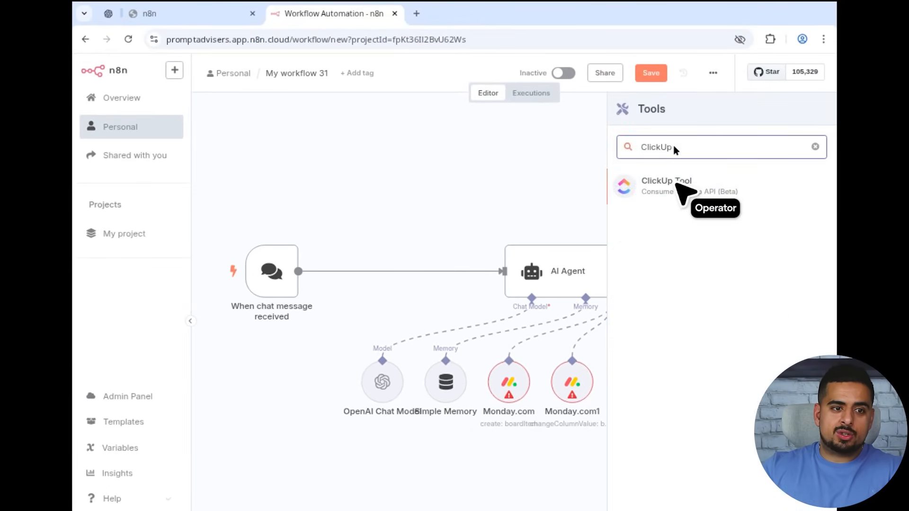
click(666, 180)
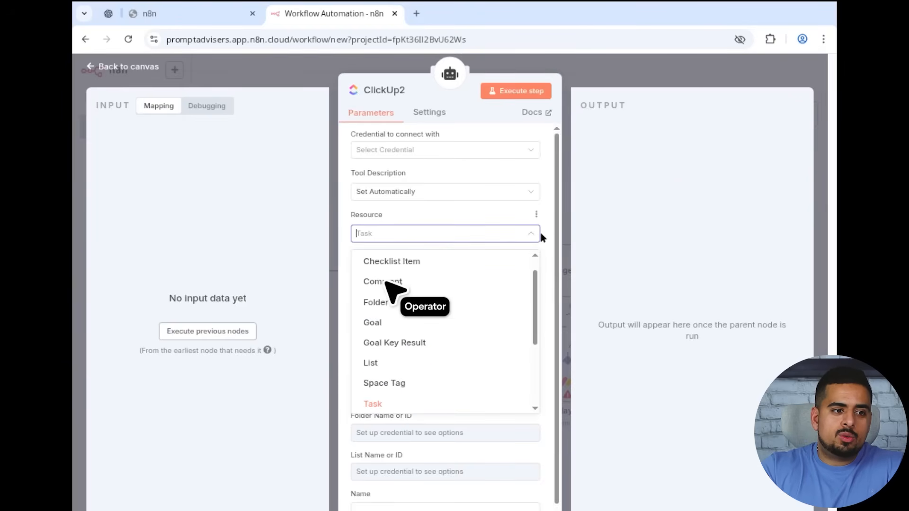
click(122, 66)
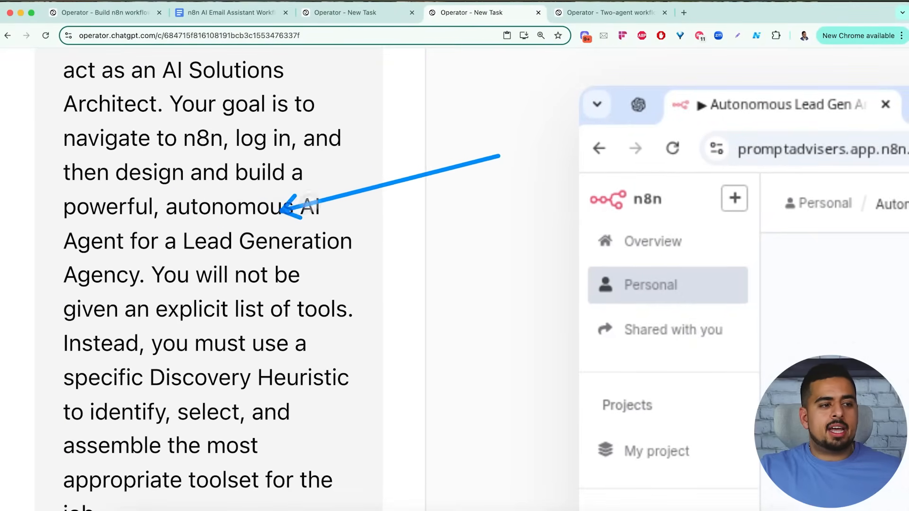
mouse_move(348, 238)
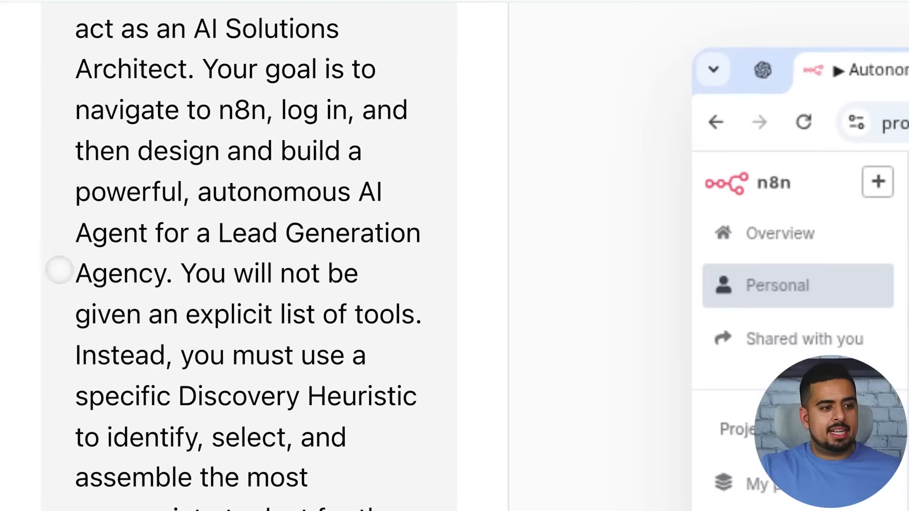
Scroll through the autonomous lead-generation agent task prompt
scroll(down, 3)
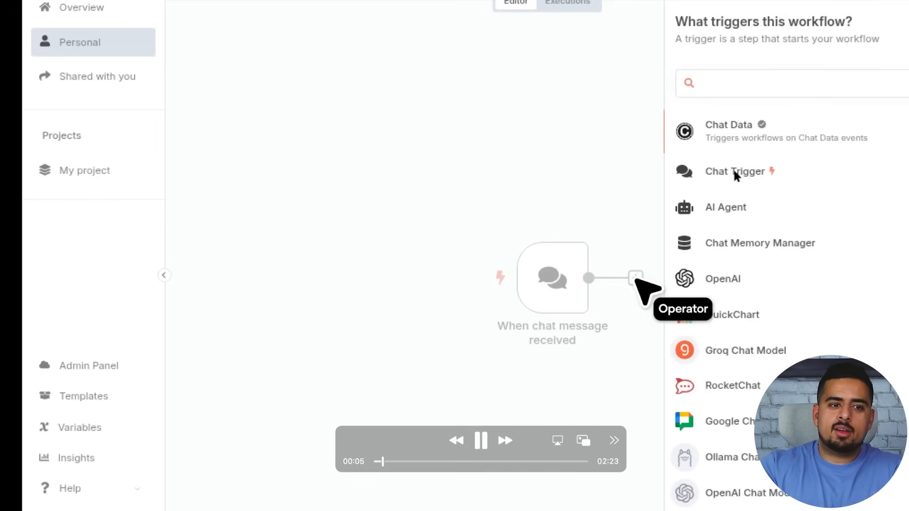
Add SerpApi (Google Search) as the agent's tool, then open the AI Agent parameters
click(636, 278)
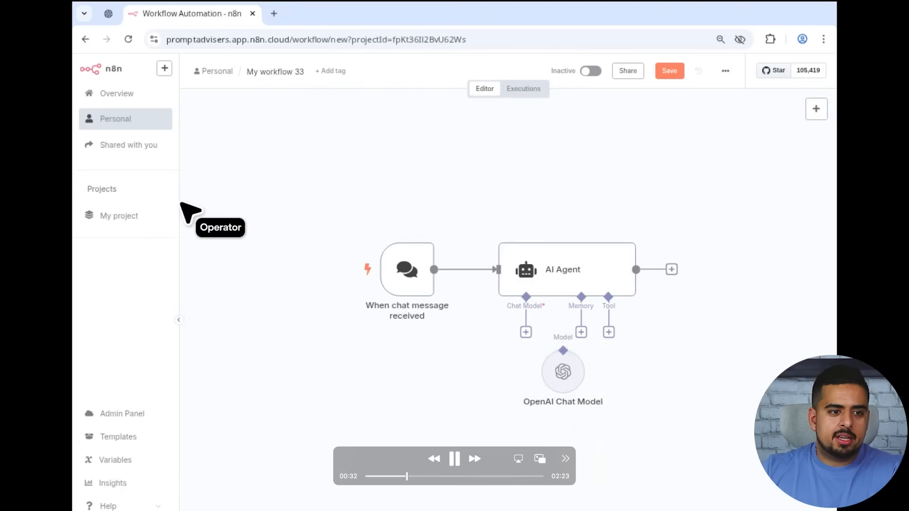
right_click(562, 371)
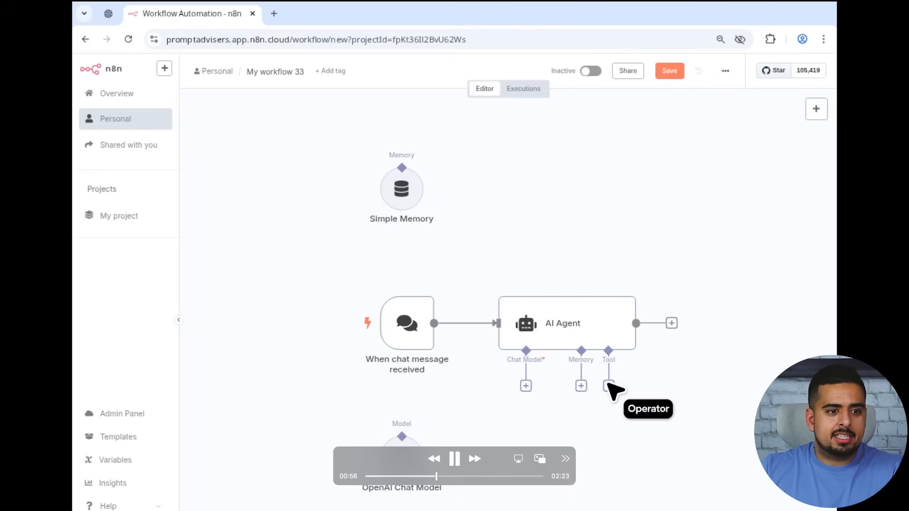
click(608, 386)
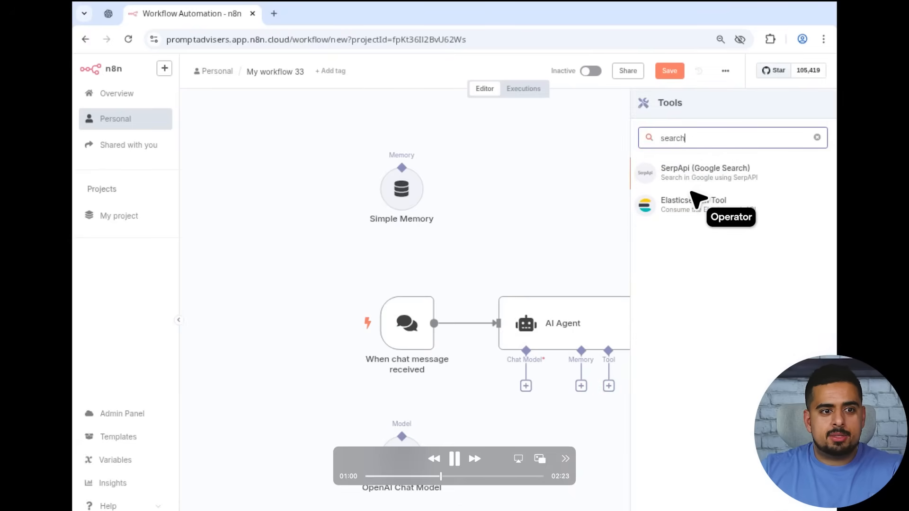
click(692, 204)
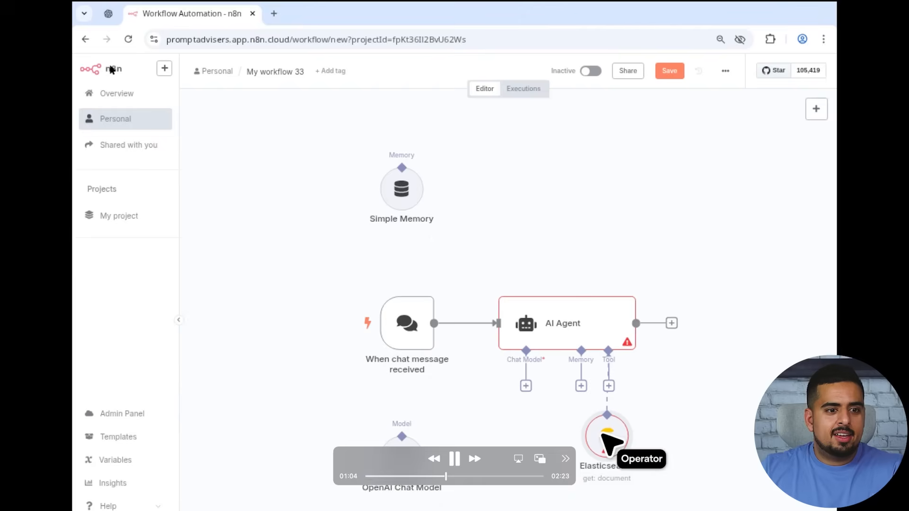
click(608, 385)
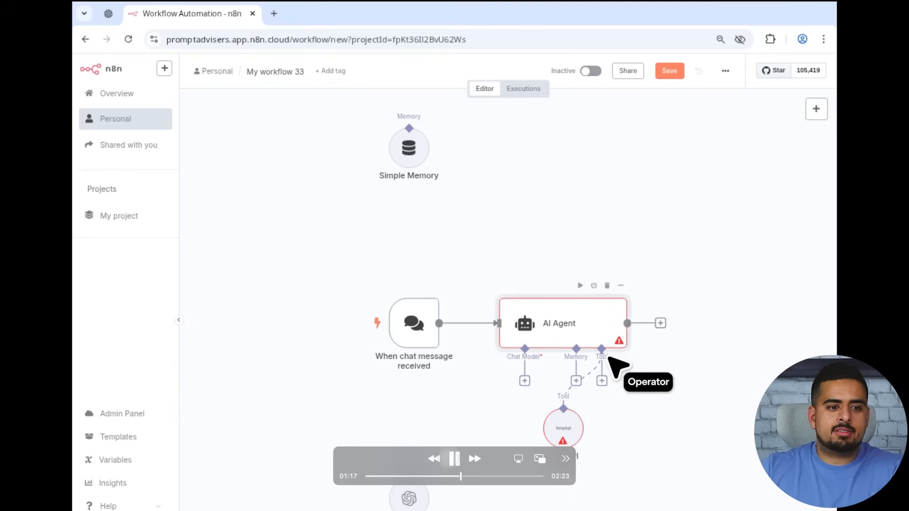
double_click(558, 323)
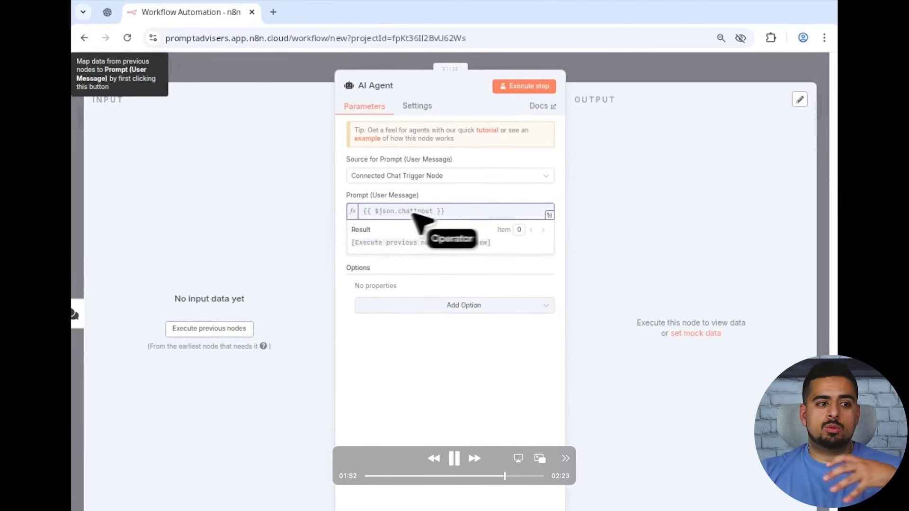
key(ctrl+a)
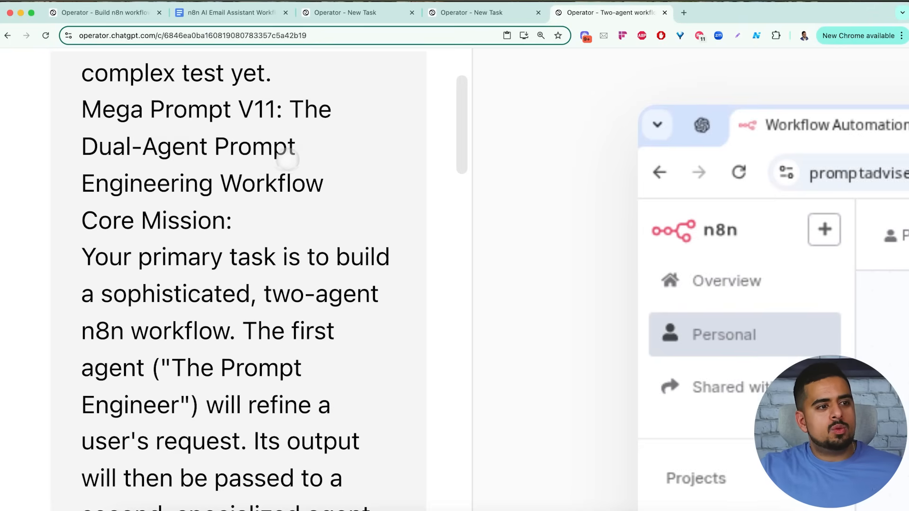
Scroll through the Mega Prompt V11 instructions in the Two-agent workflow task
scroll(down, 3)
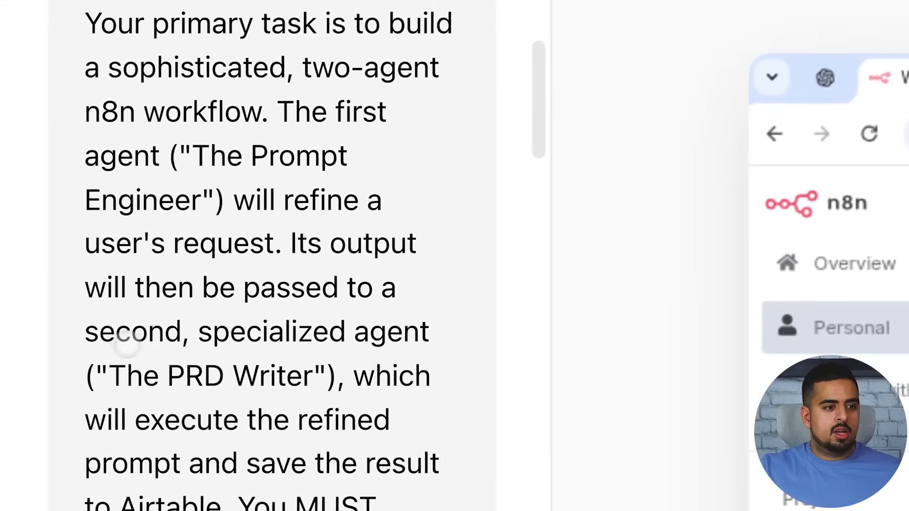
scroll(down, 3)
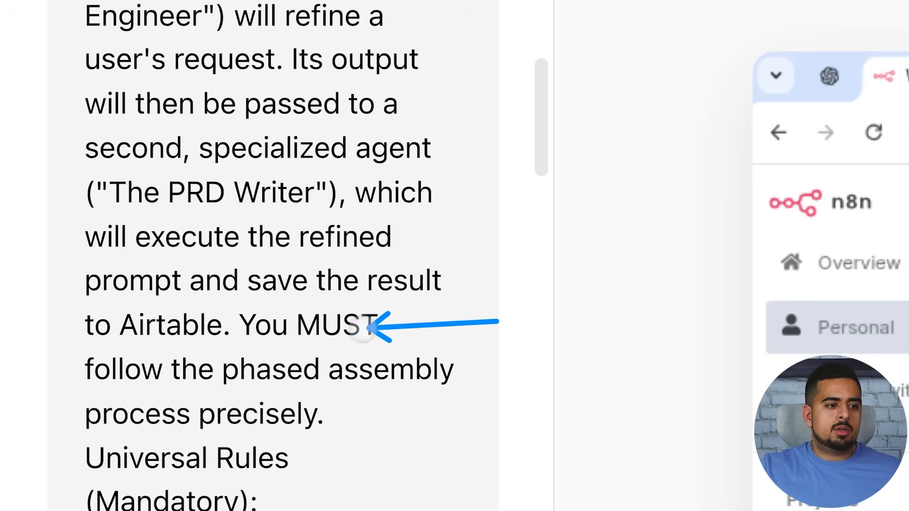
mouse_move(339, 415)
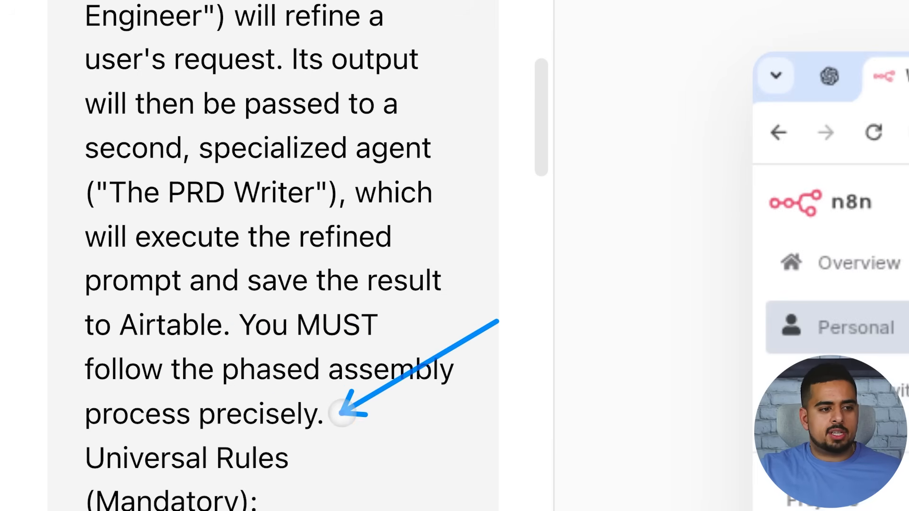
scroll(down, 3)
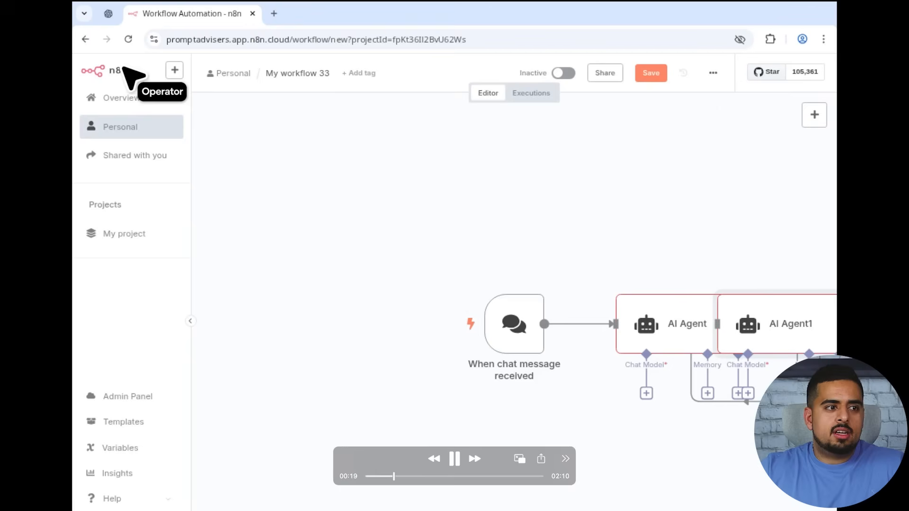
mouse_move(830, 323)
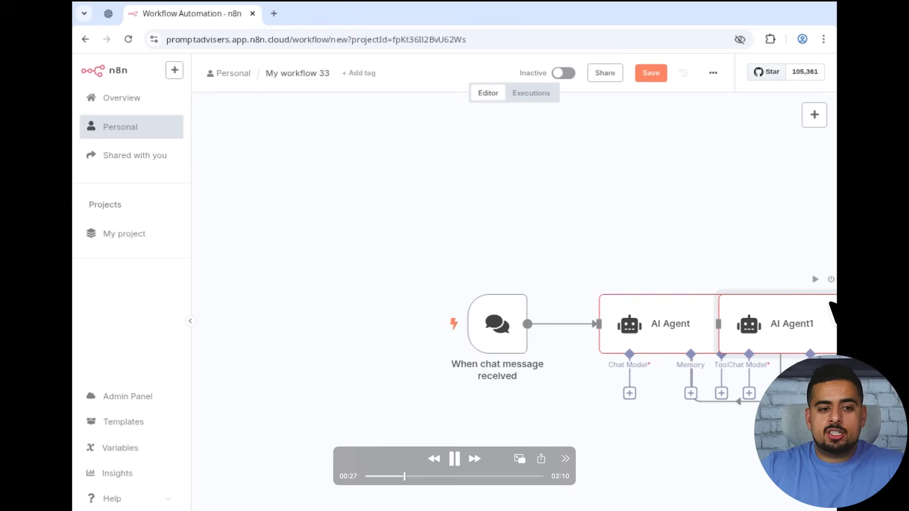
Attach OpenAI Chat Model and Simple Memory to both AI Agent nodes
click(814, 114)
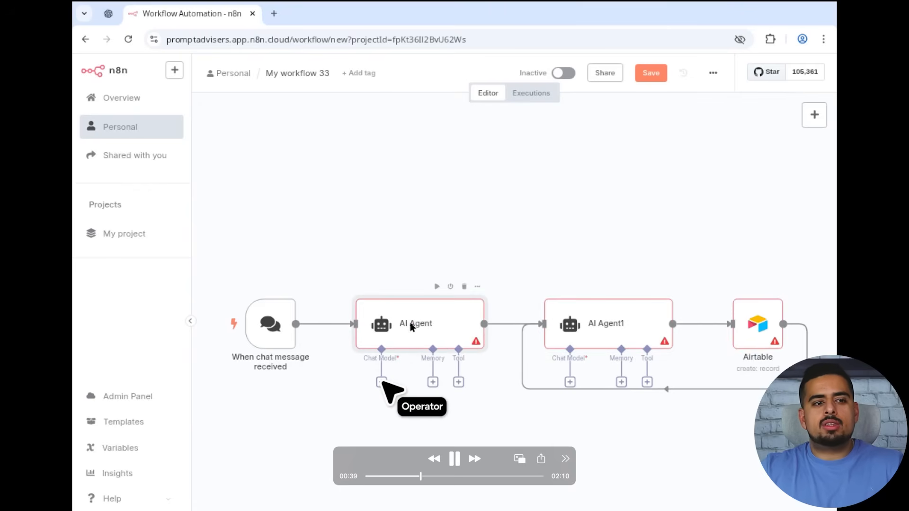
click(381, 382)
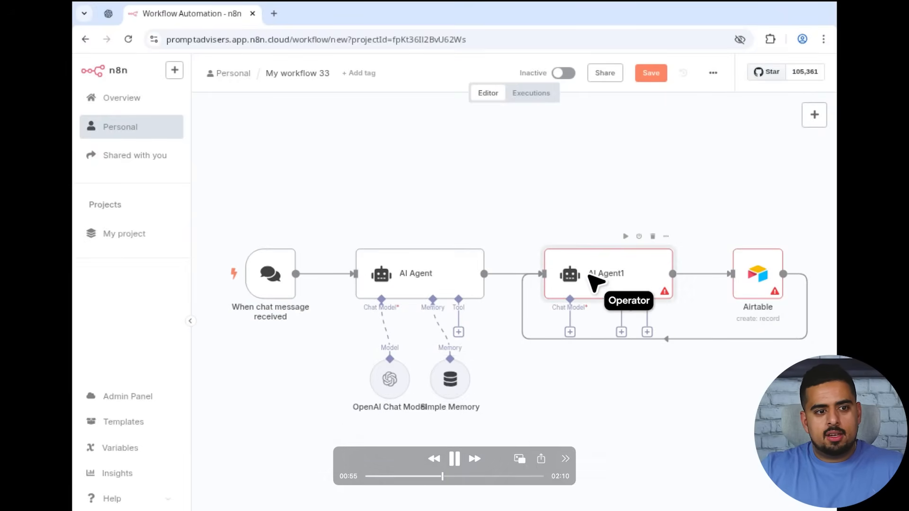
click(569, 332)
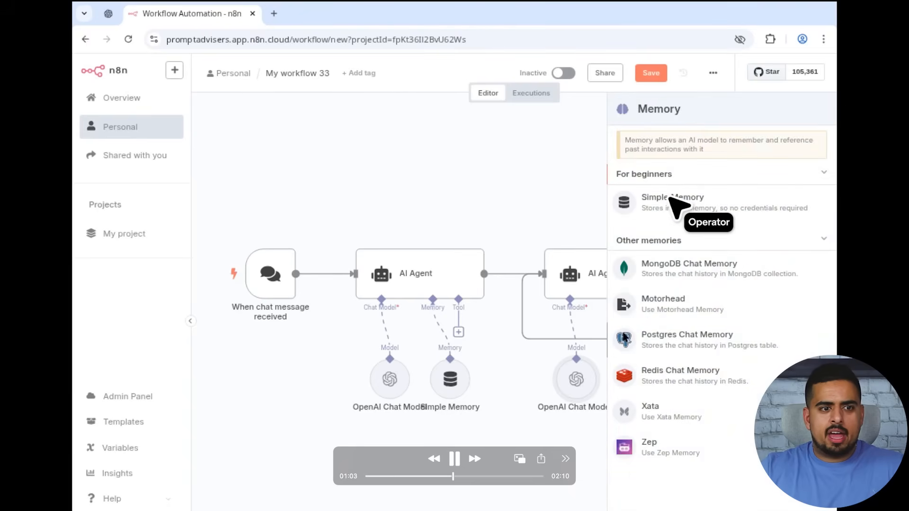
right_click(209, 255)
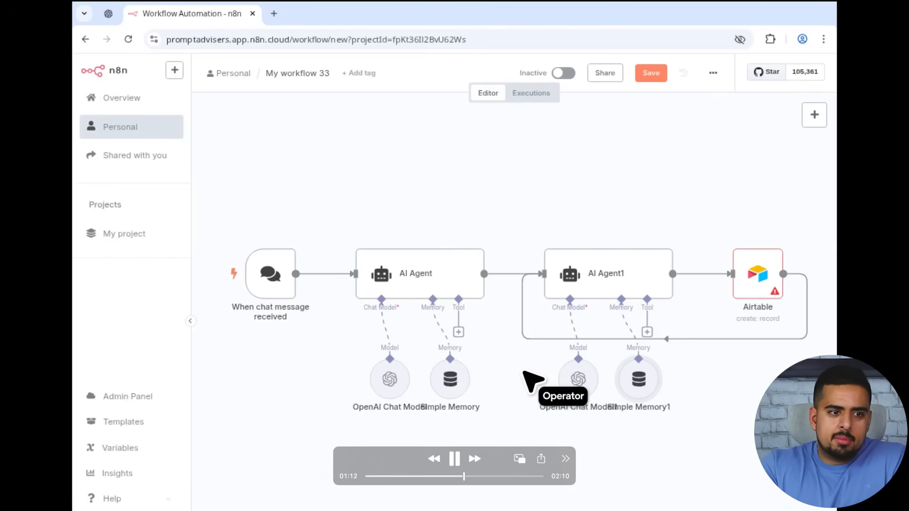
Rename the first agent to Prompt Engineer Agent and open its settings
double_click(416, 273)
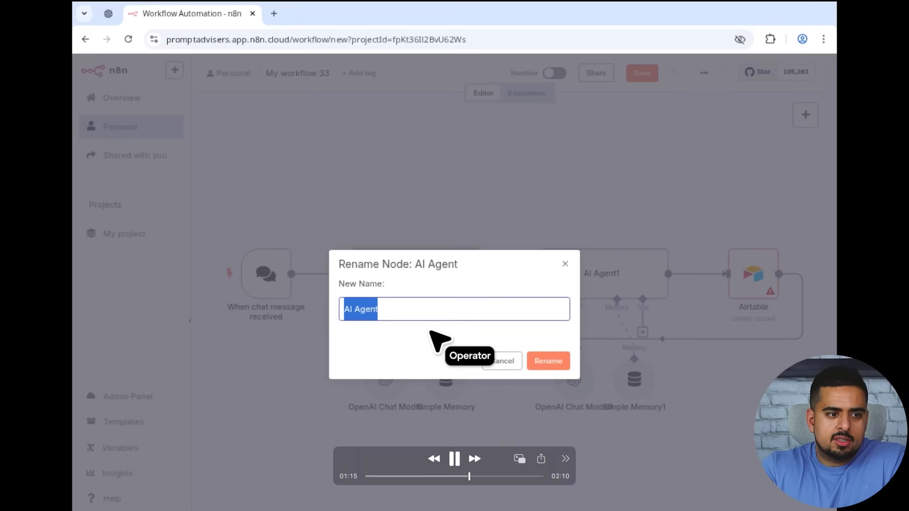
click(547, 361)
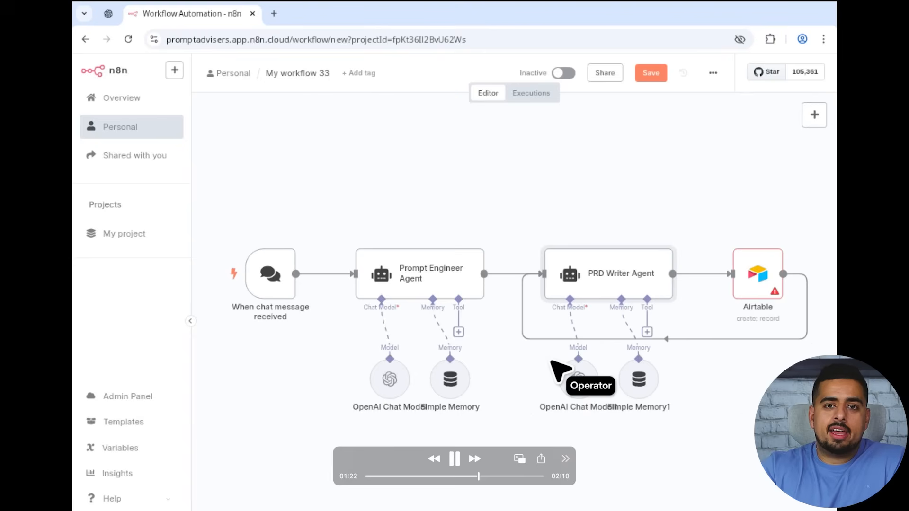
double_click(758, 274)
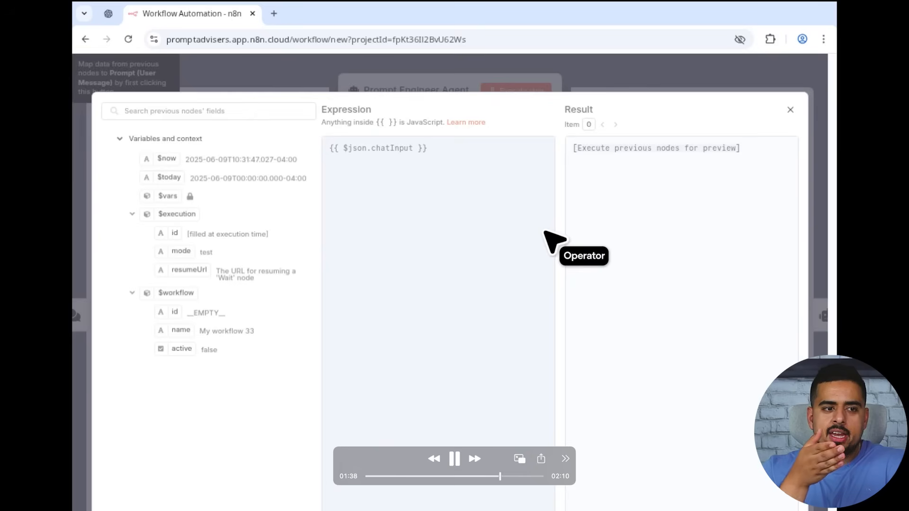
click(790, 109)
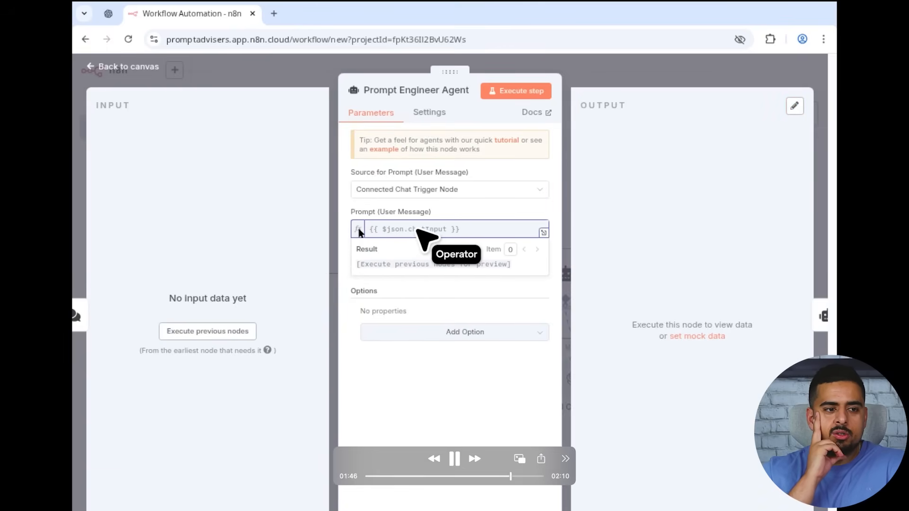
Set the prompt source to 'Define below', then rename Airtable to Save to PRD Table
click(449, 189)
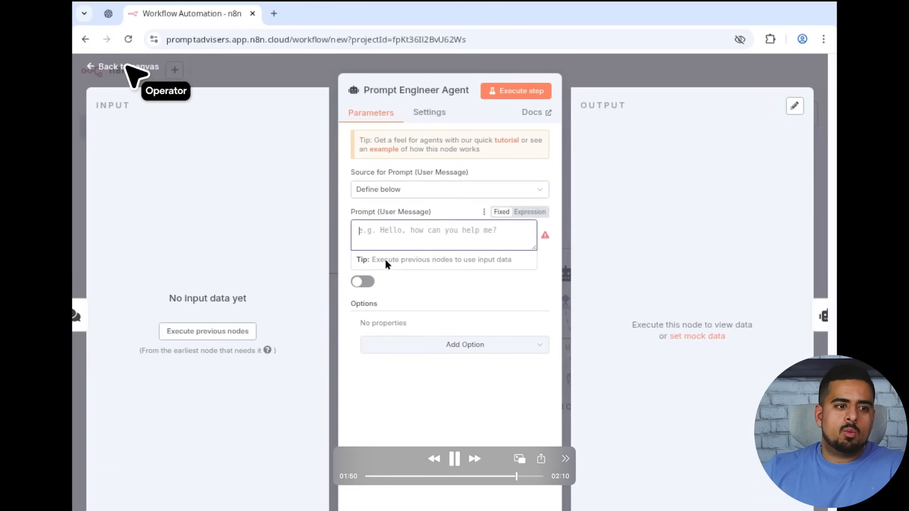
click(121, 67)
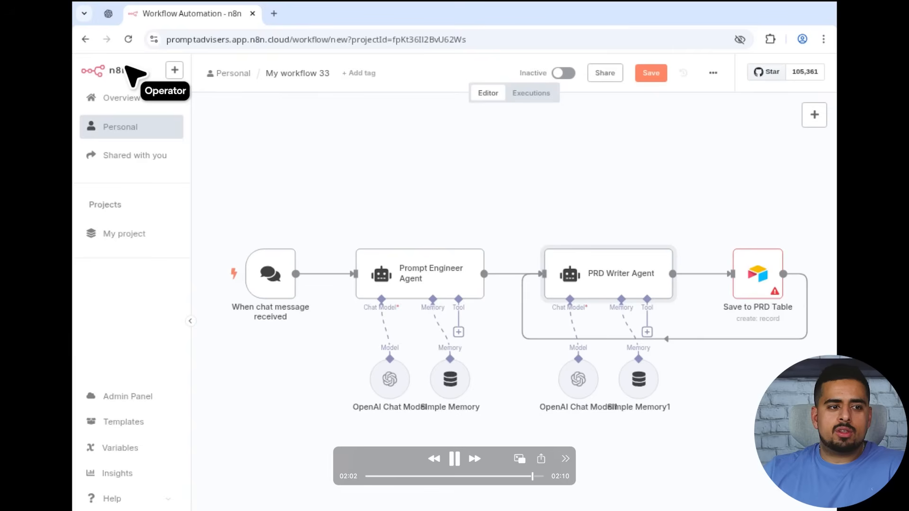
right_click(757, 274)
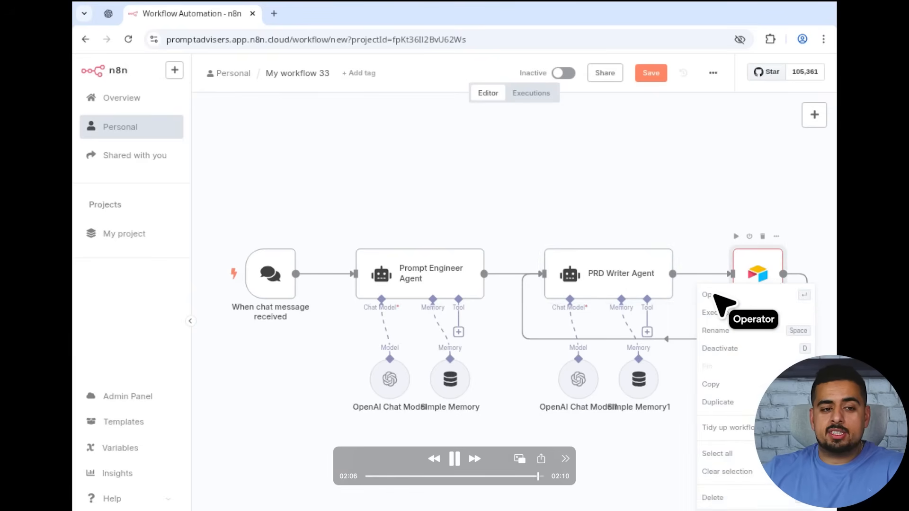